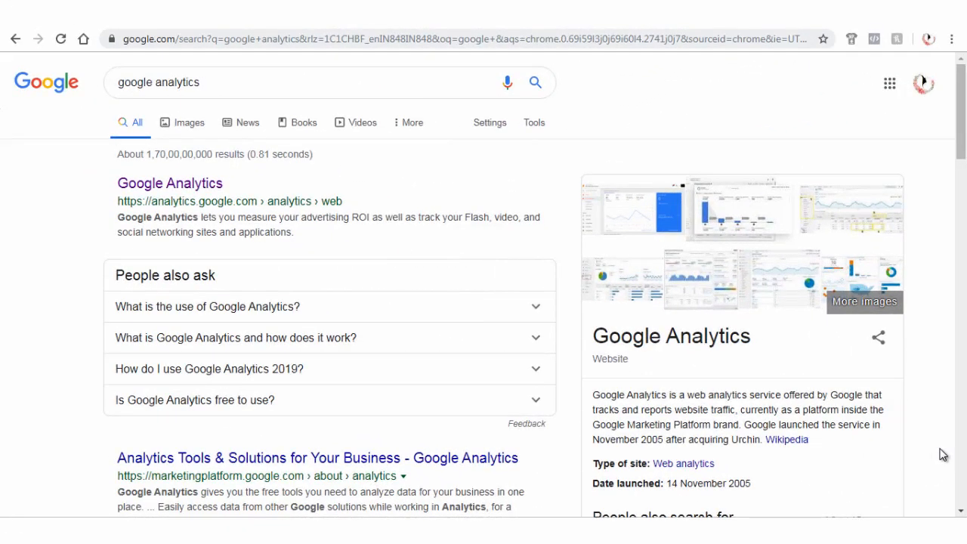
mouse_move(931, 454)
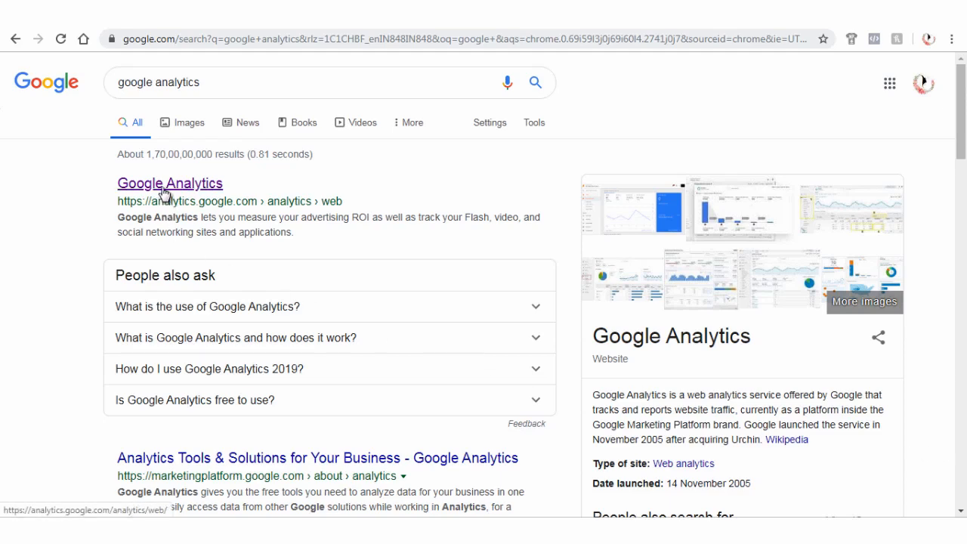
Open the Google Analytics site from search results and start the free setup
click(169, 183)
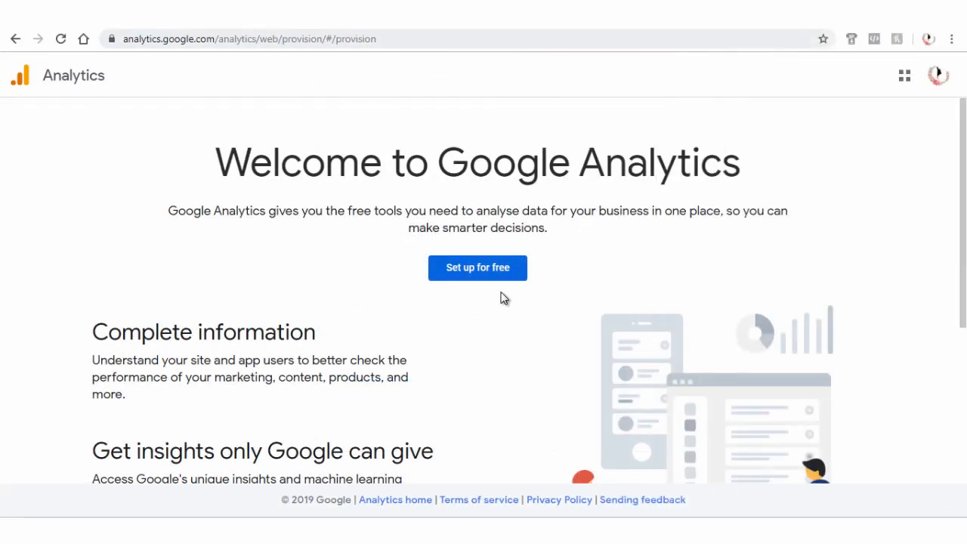
mouse_move(483, 278)
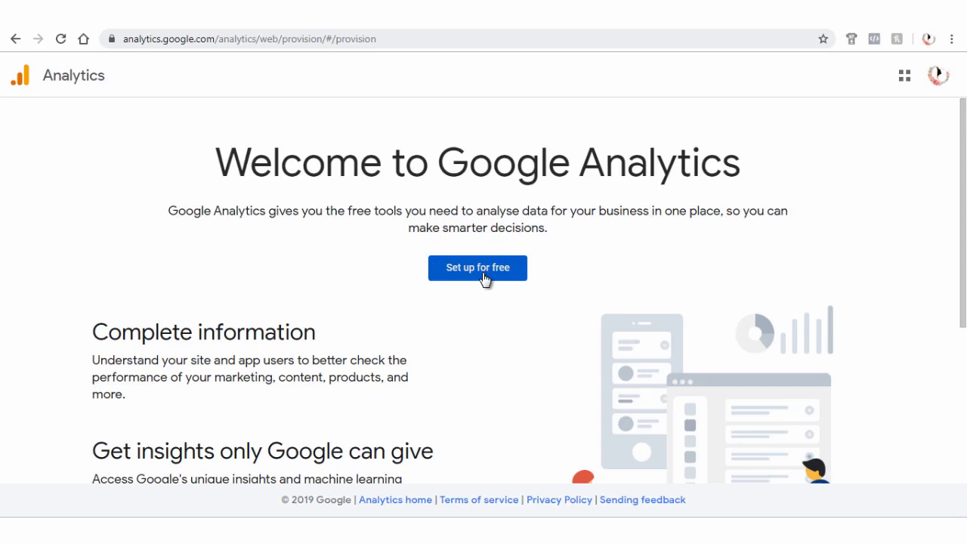
click(477, 267)
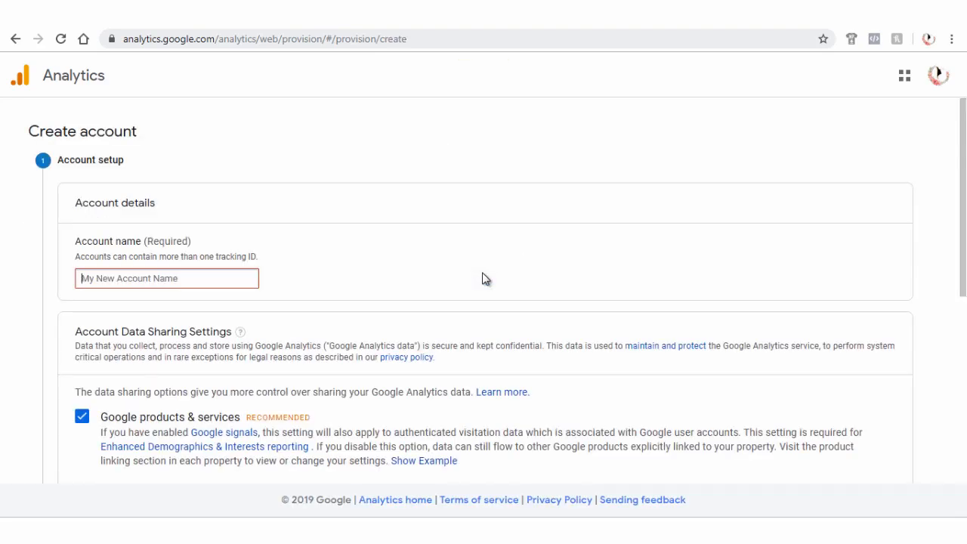
mouse_move(266, 169)
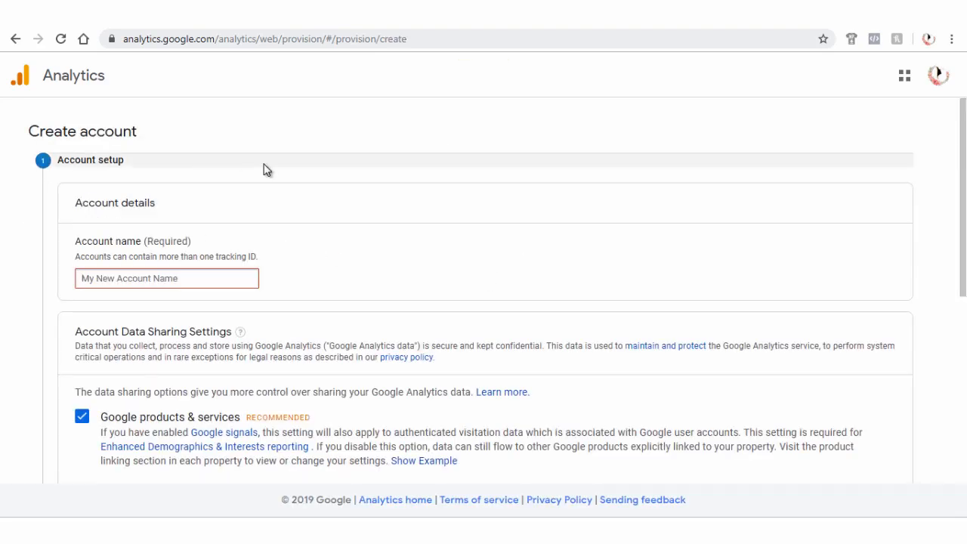
Name the account 'Informediapage', review the data sharing settings, and continue
text(Info)
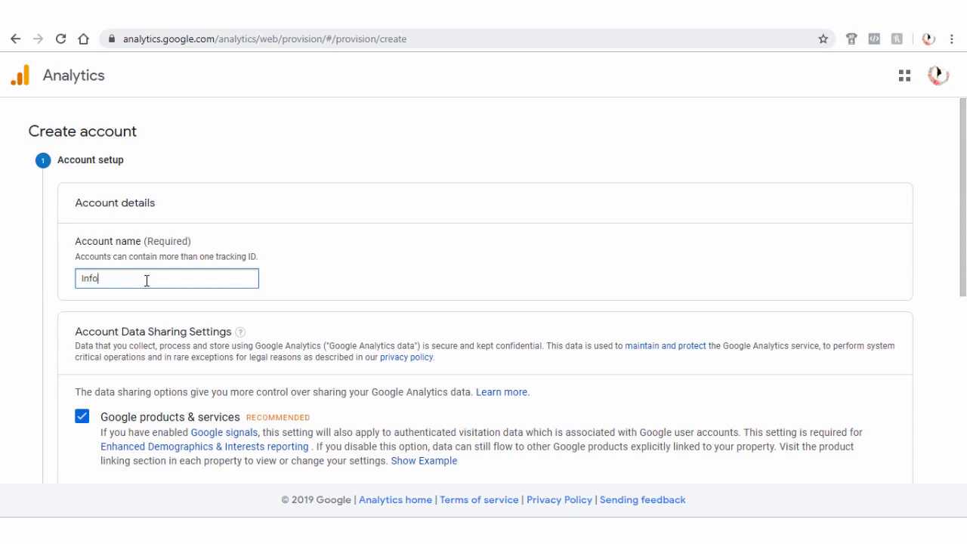
text(rmediapage)
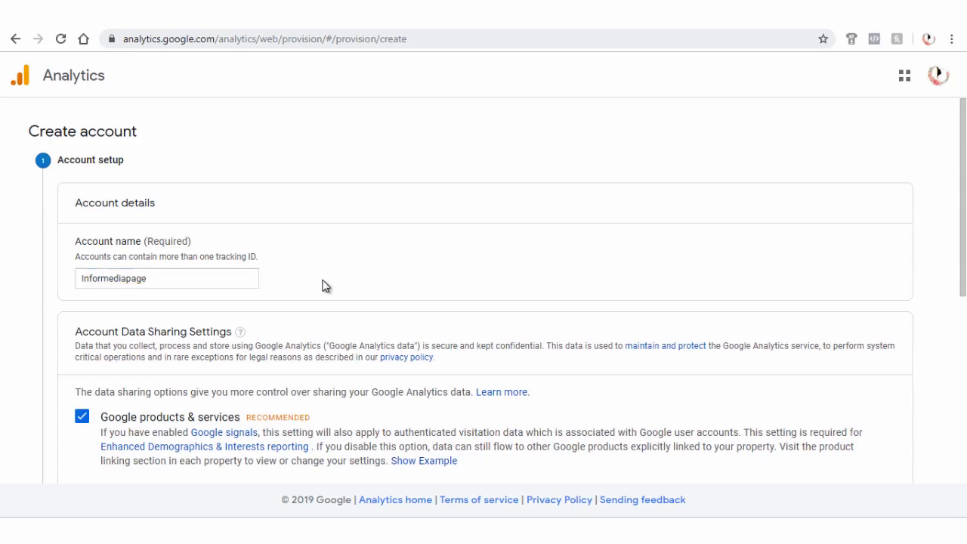
scroll(down, 3)
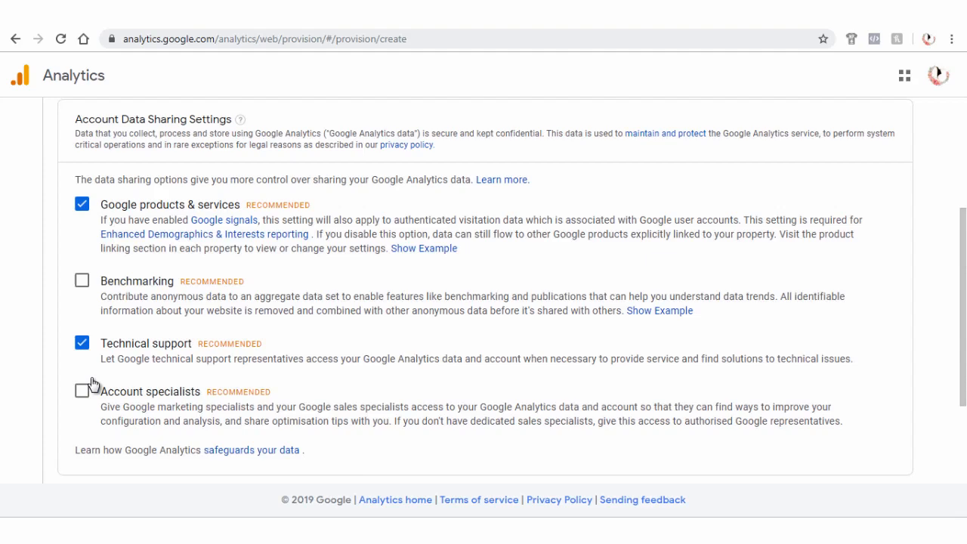
scroll(down, 3)
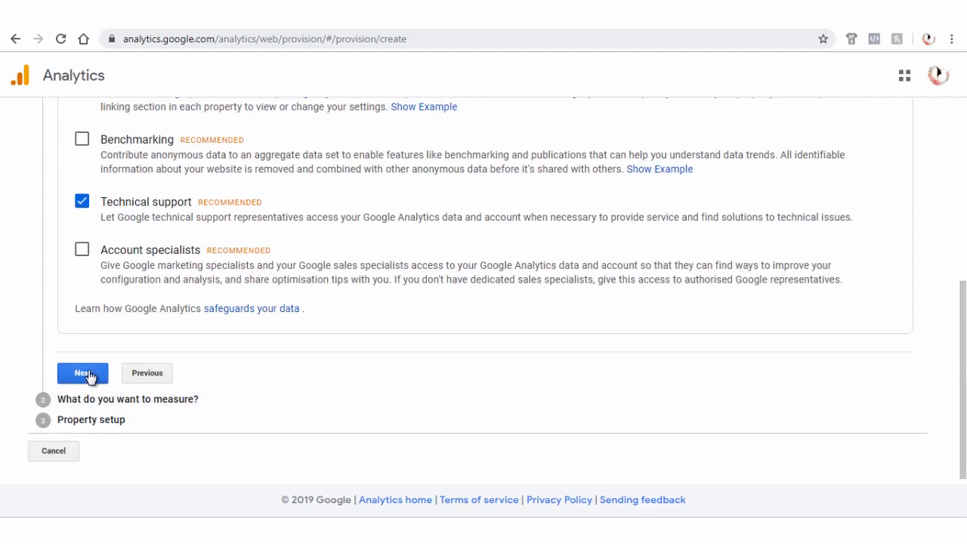
click(82, 372)
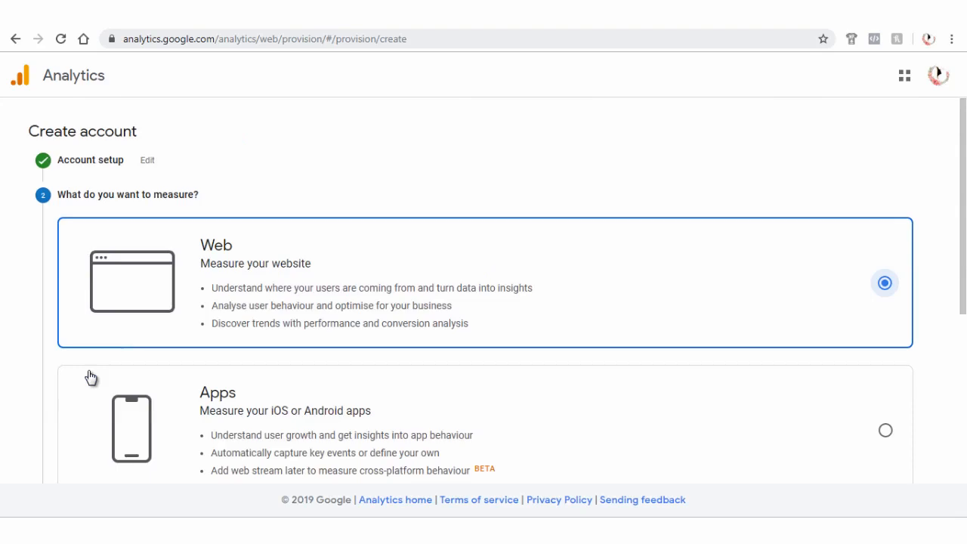
Choose Web as the measurement type and proceed to property setup
scroll(down, 3)
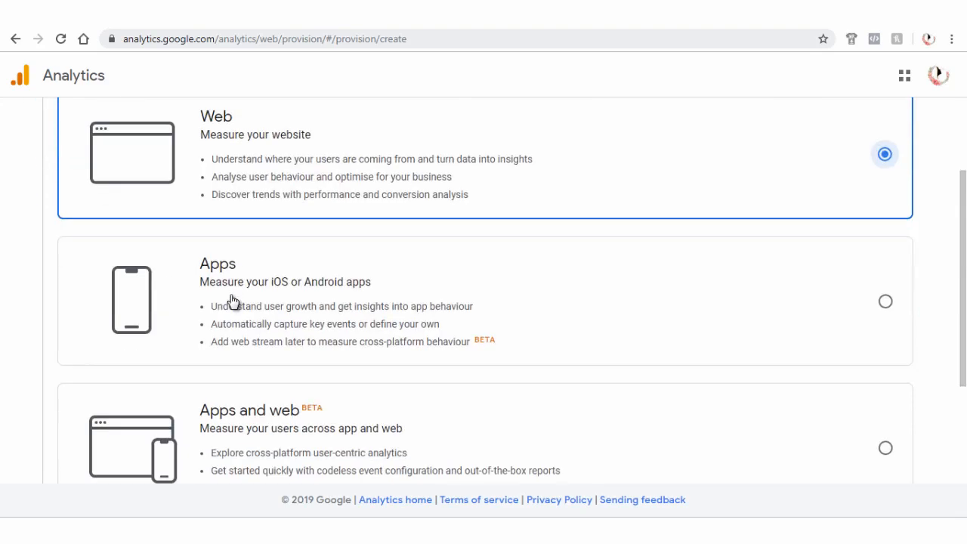
scroll(down, 3)
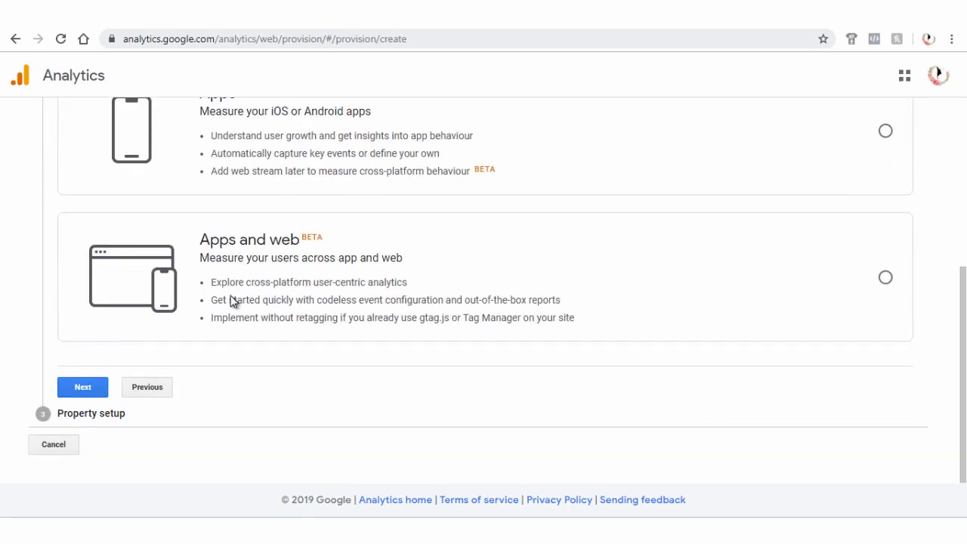
scroll(up, 3)
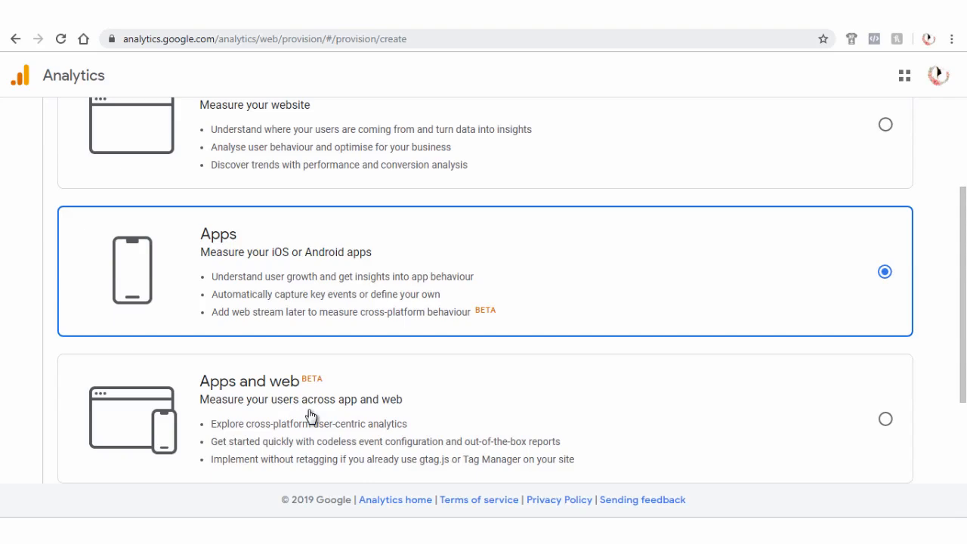
click(885, 418)
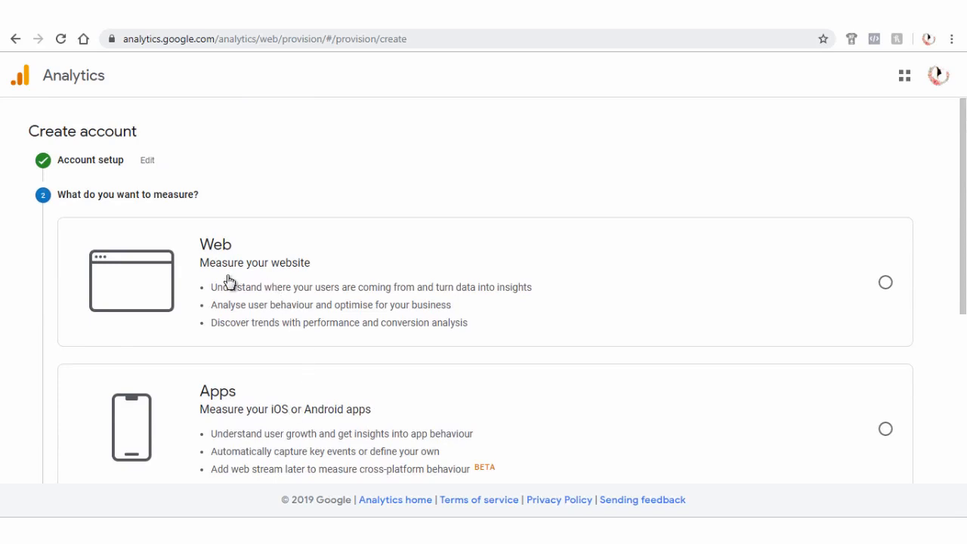
click(884, 282)
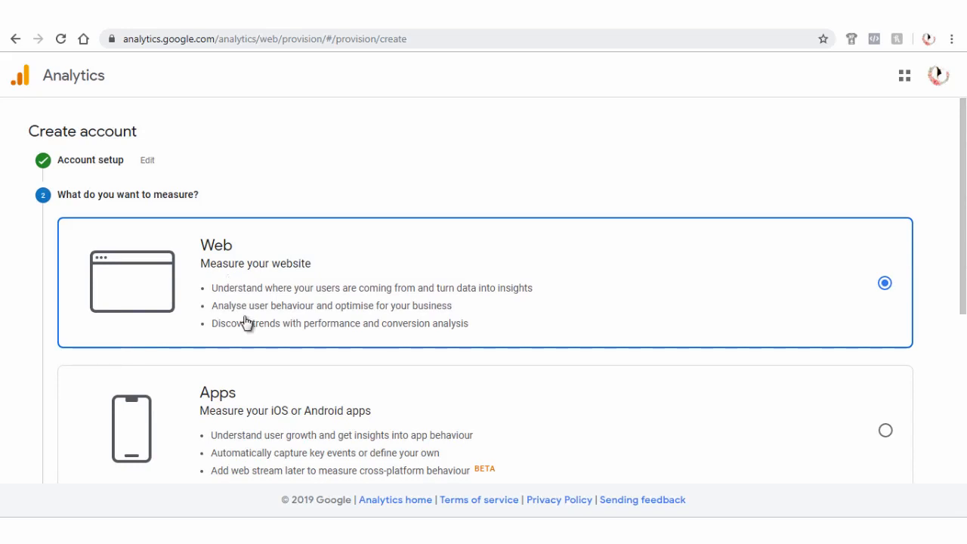
scroll(down, 3)
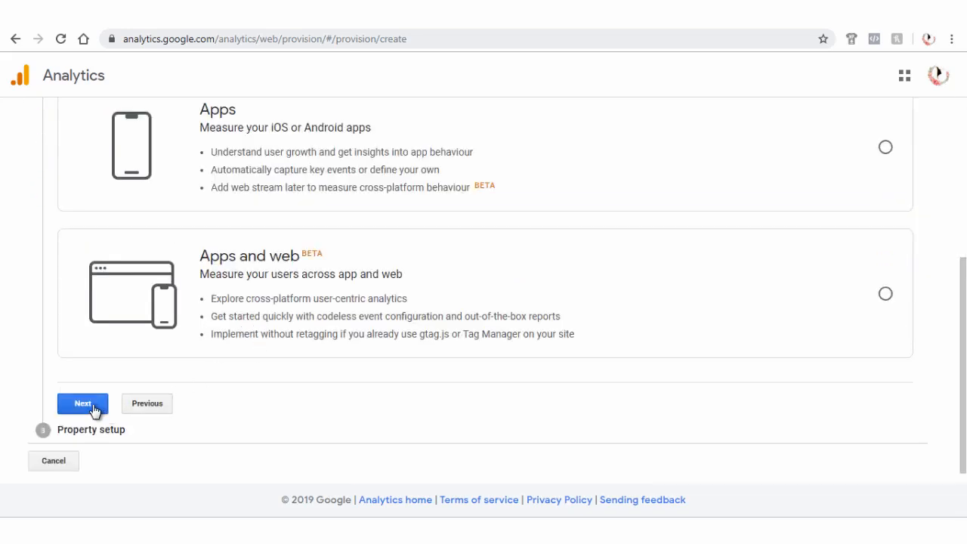
click(82, 402)
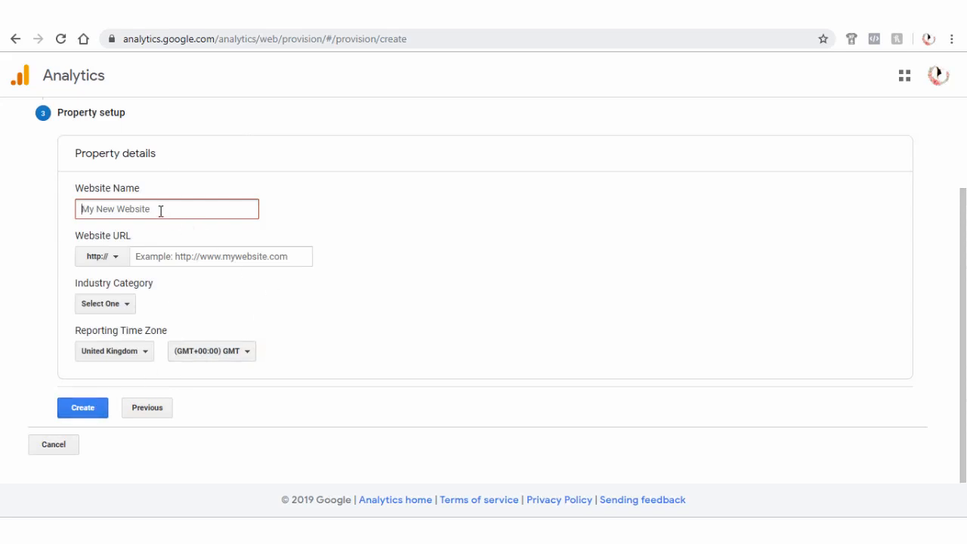
Enter 'Youtube Channel' as the Website Name
text(Youtube)
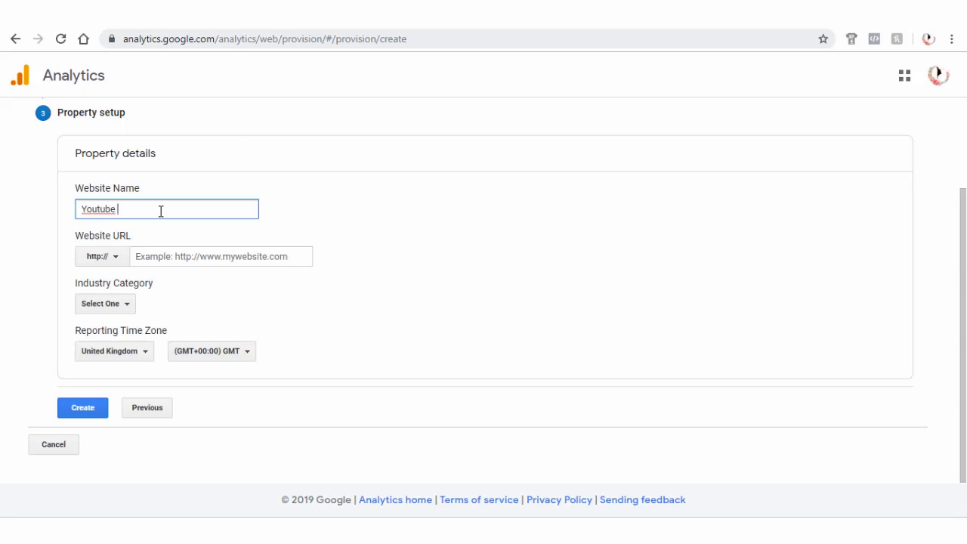
text(Channel)
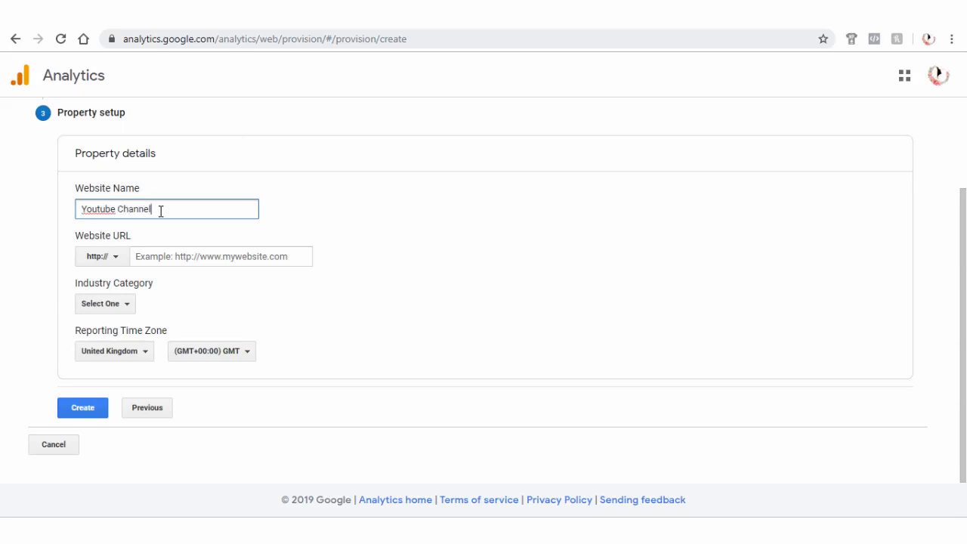
mouse_move(281, 228)
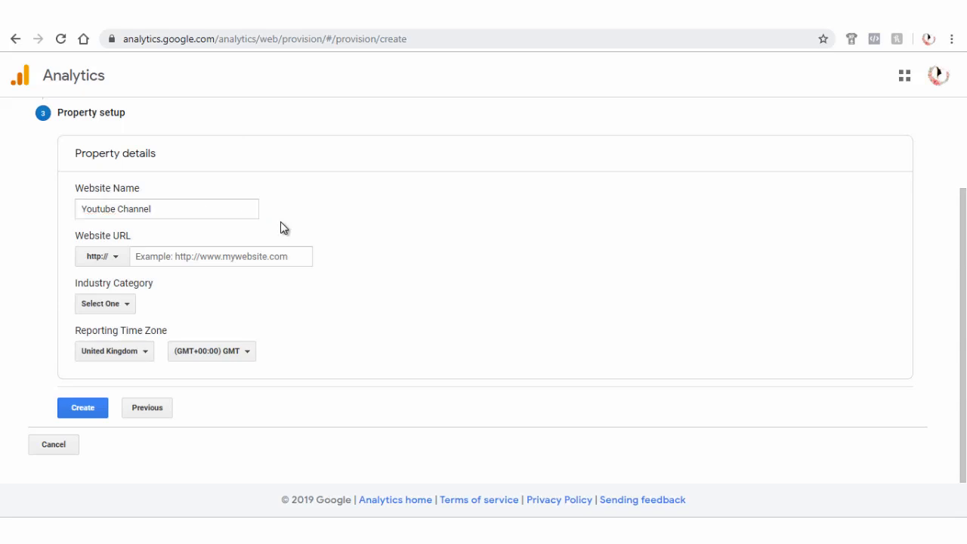
mouse_move(315, 225)
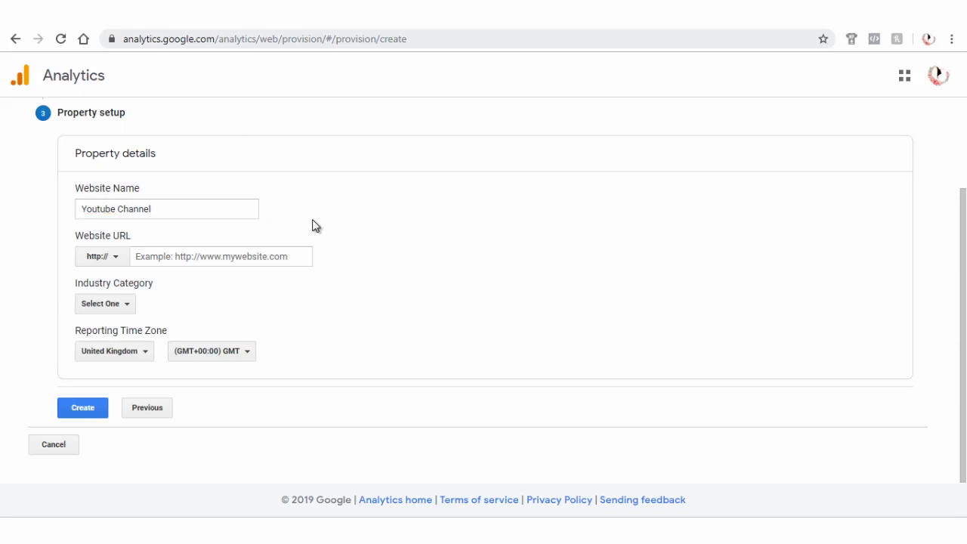
mouse_move(381, 236)
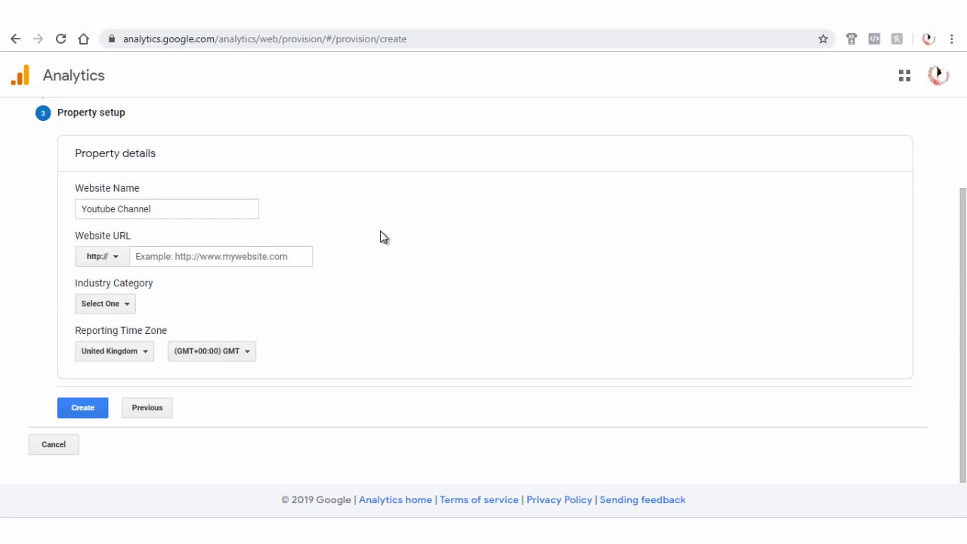
mouse_move(830, 124)
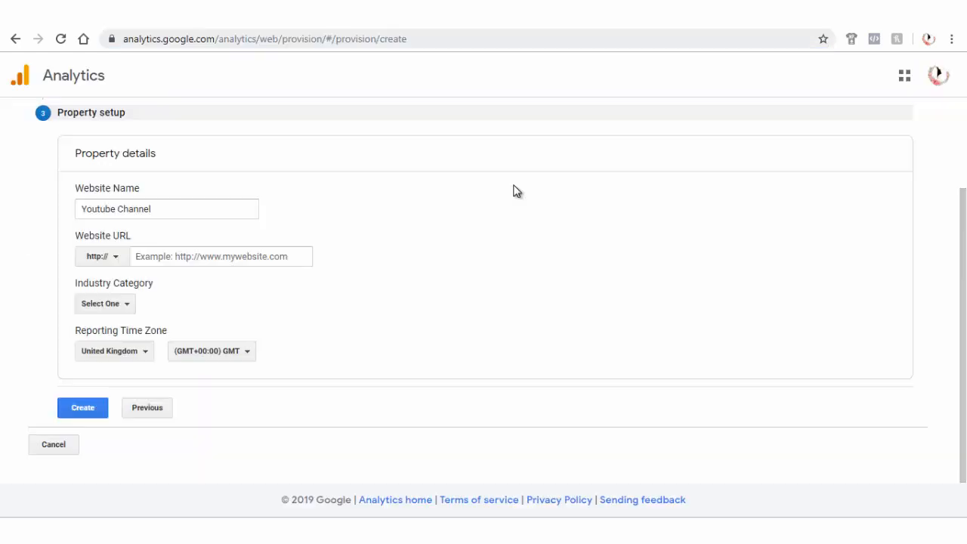
click(101, 255)
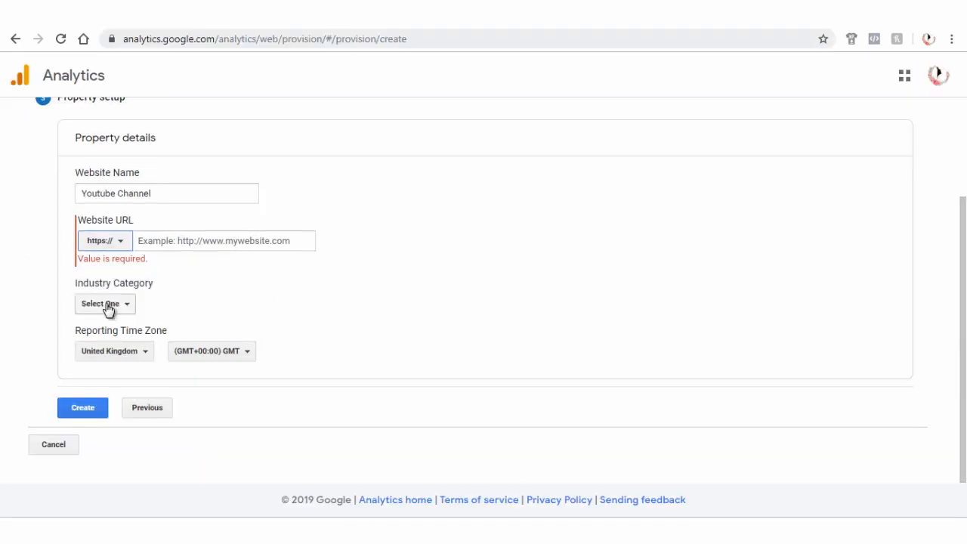
right_click(222, 241)
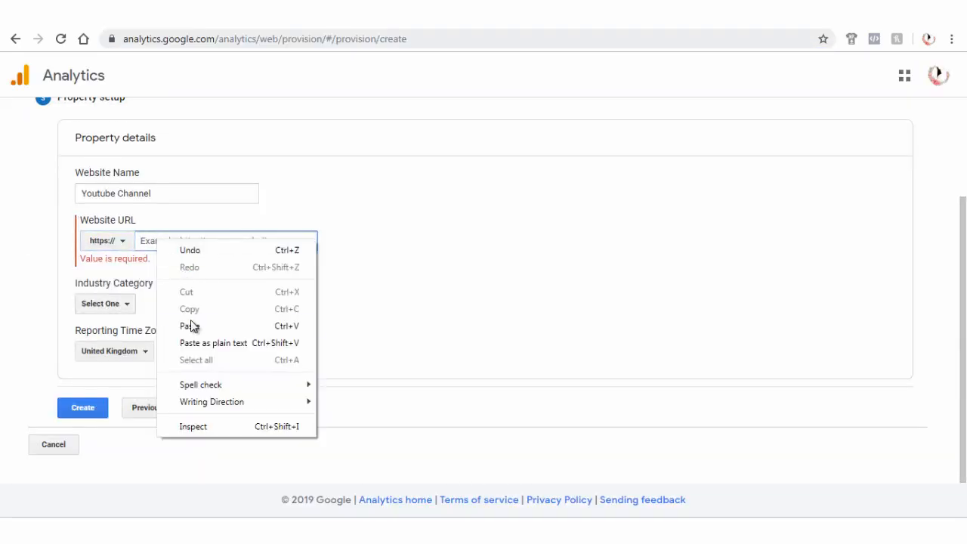
click(187, 326)
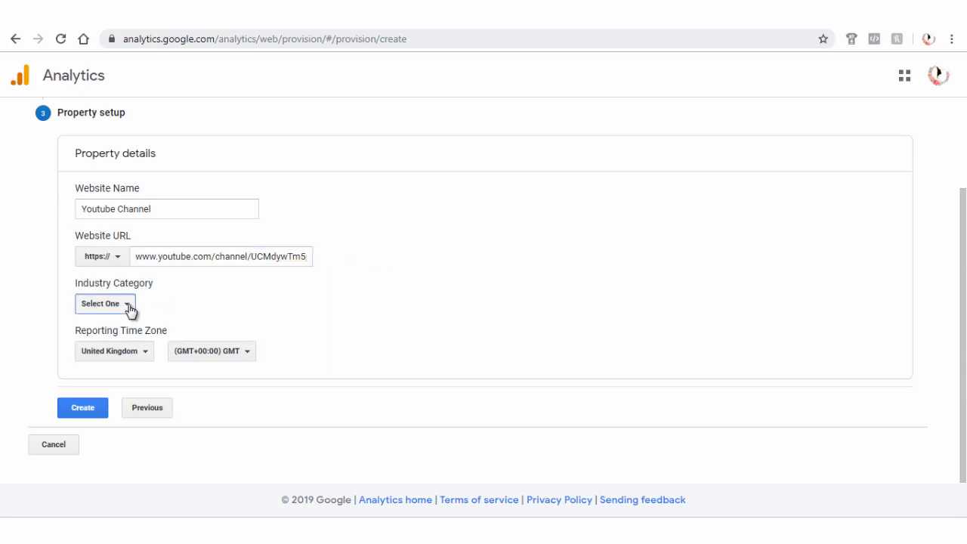
Set the industry to Internet and Telecom and the reporting time zone to India
click(104, 303)
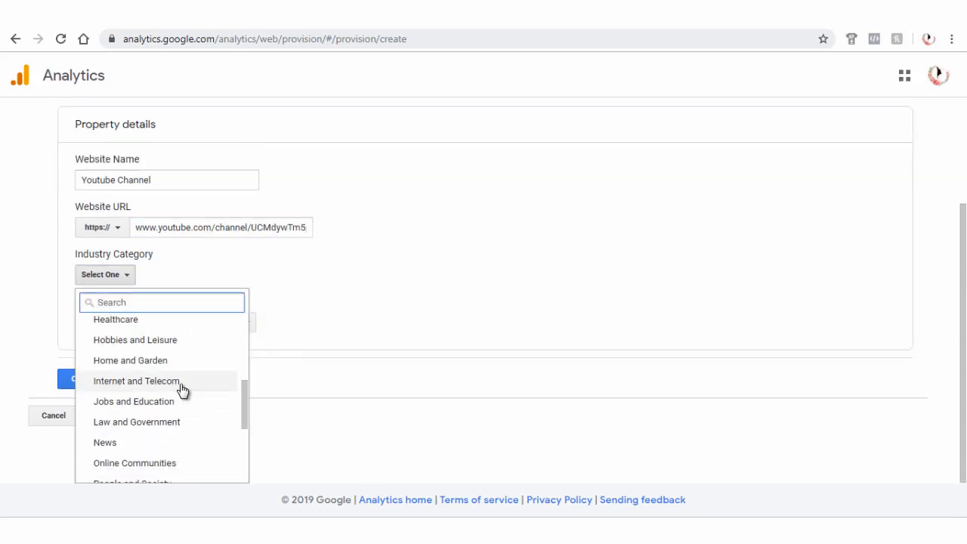
click(136, 380)
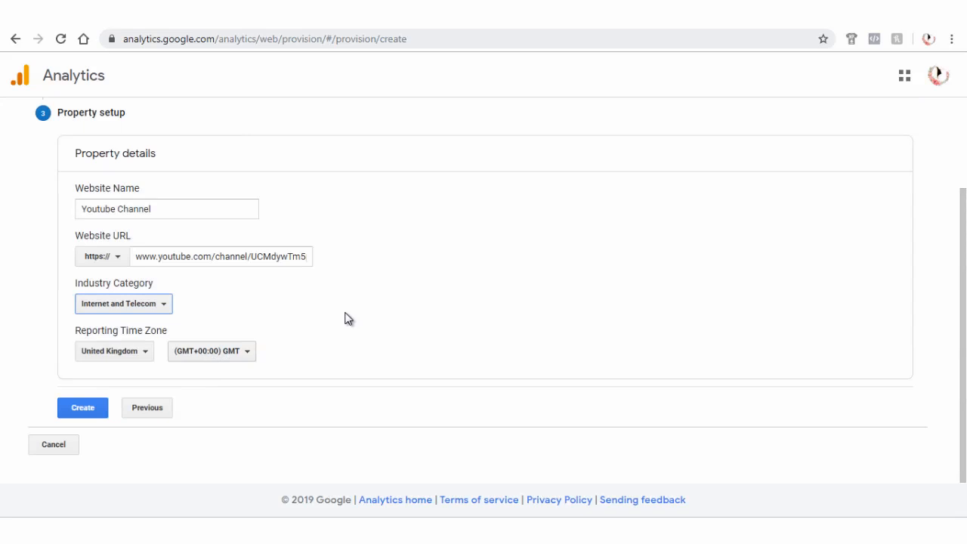
click(113, 351)
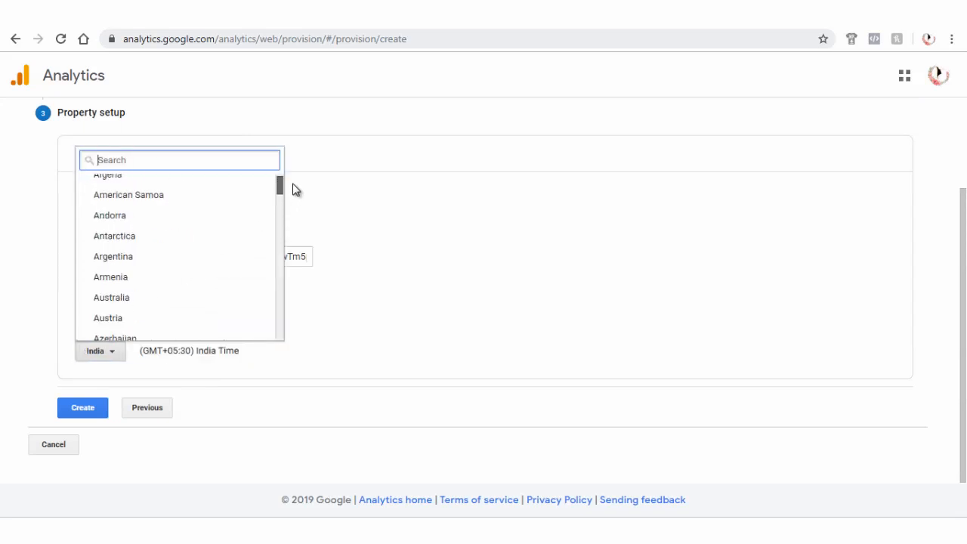
click(294, 376)
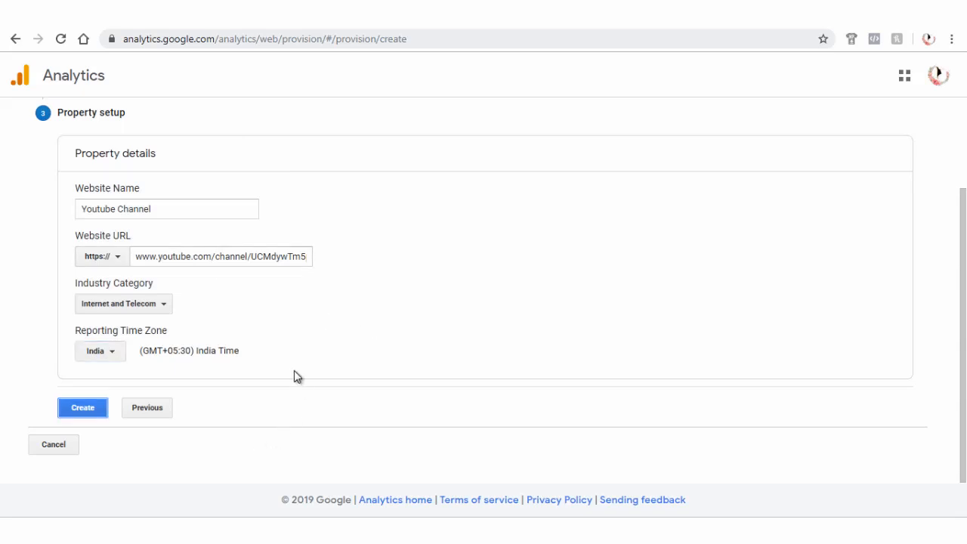
Rename to 'Informediapage Youtube Channel', create the property, and accept India's terms of service
text(Informediapage)
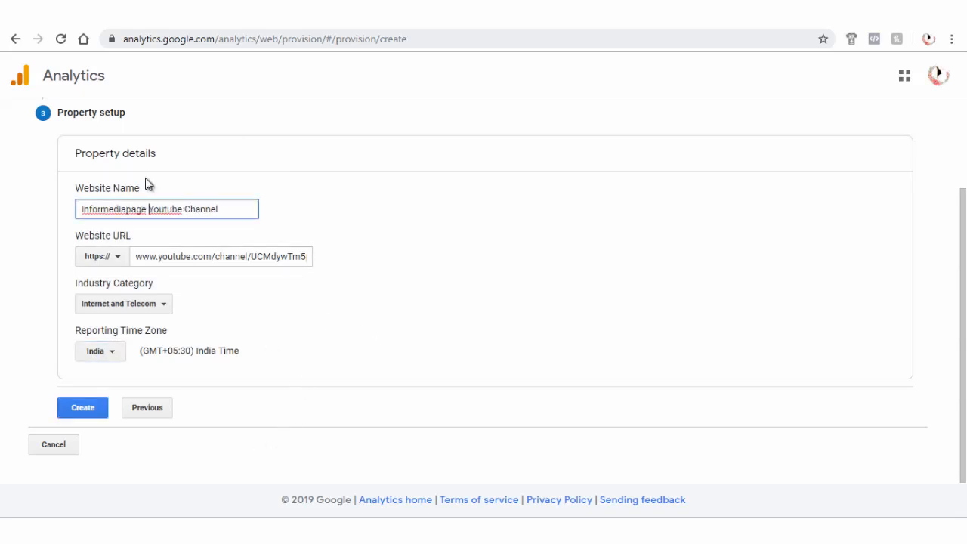
mouse_move(98, 414)
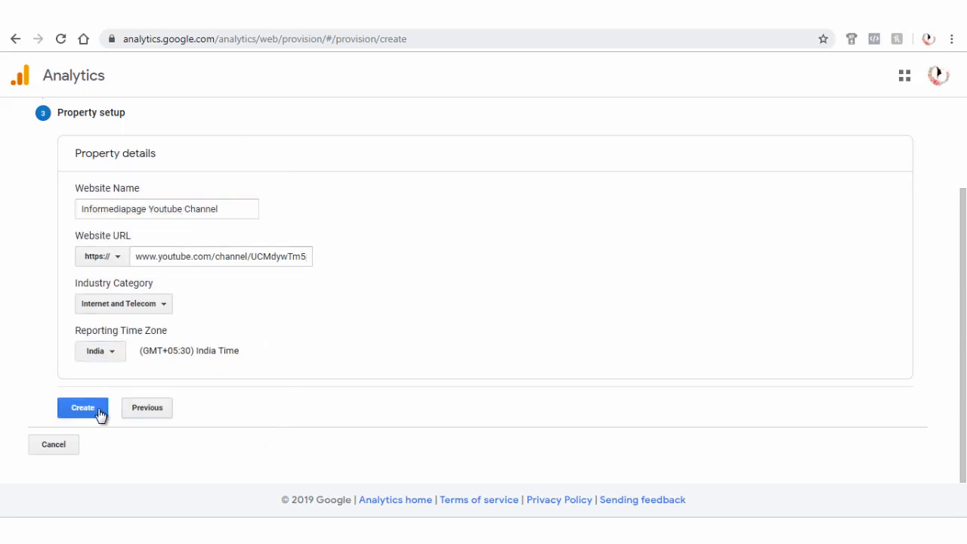
click(82, 407)
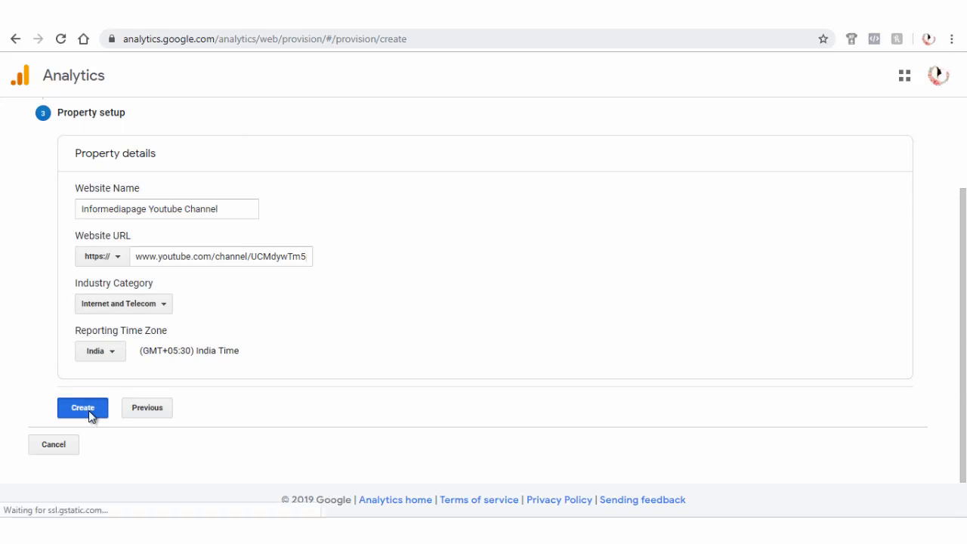
click(82, 408)
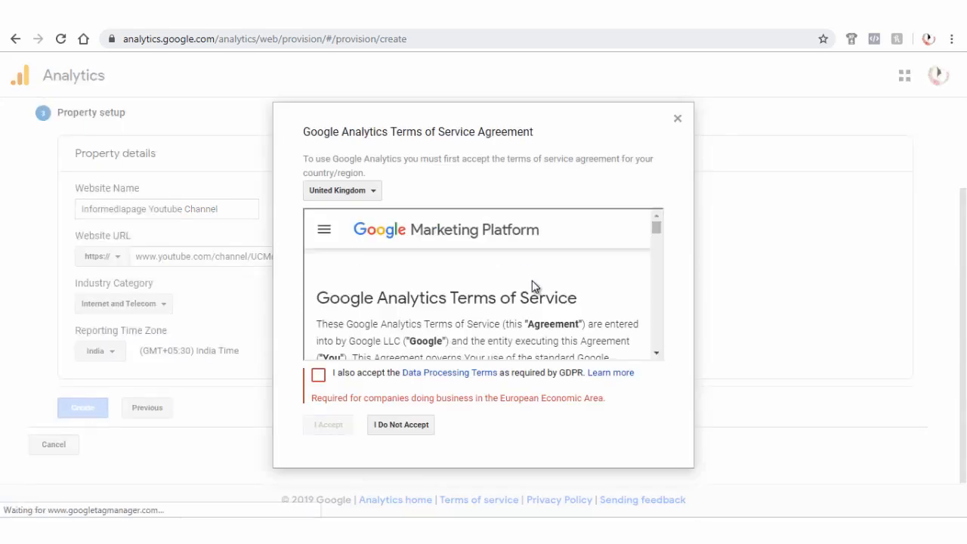
click(342, 189)
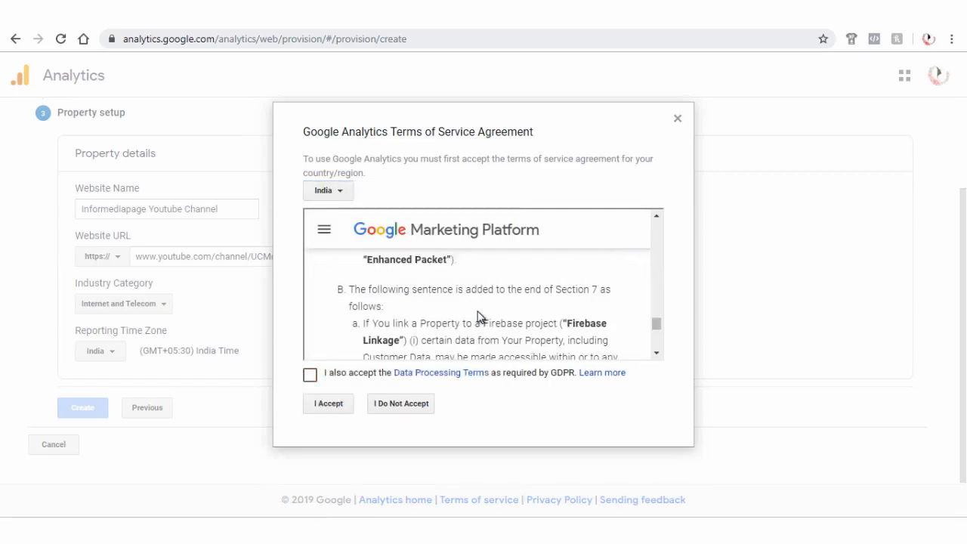
click(328, 402)
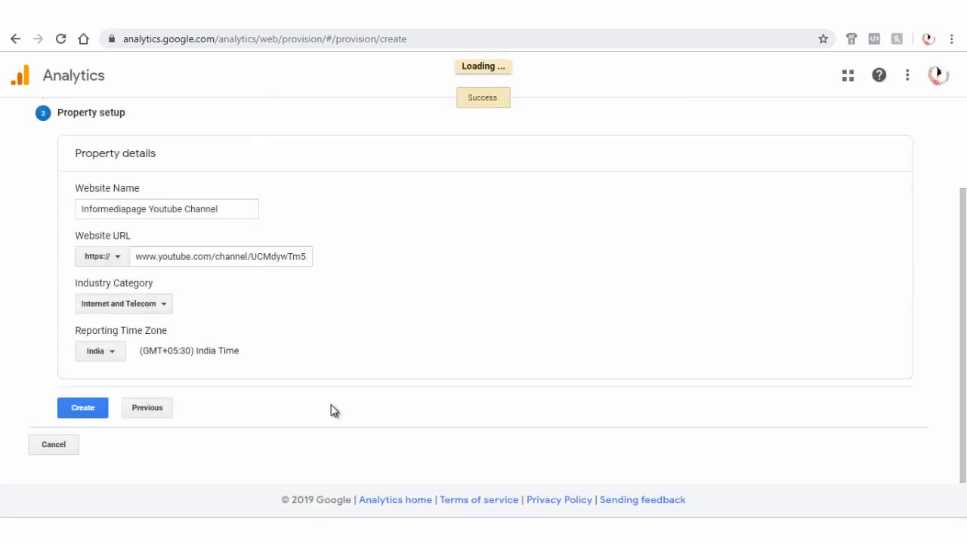
click(82, 407)
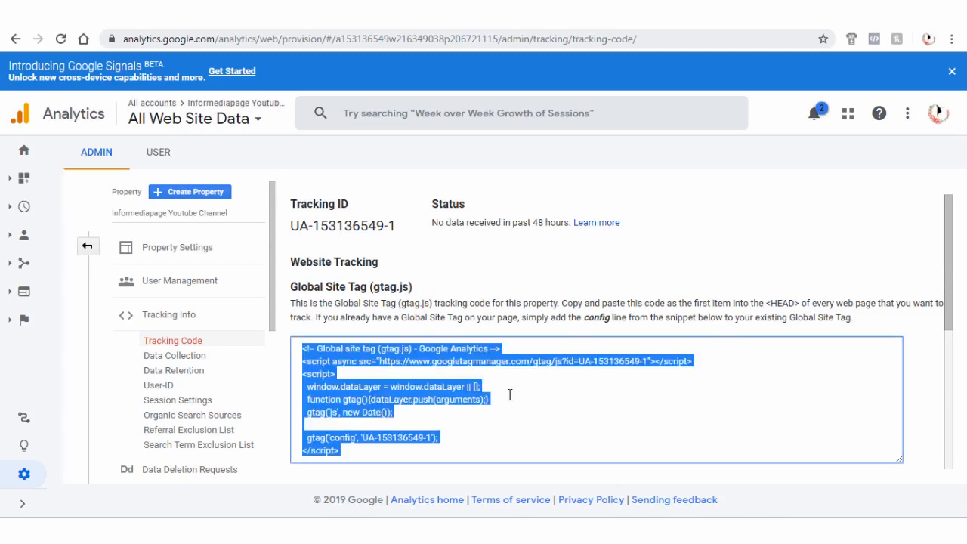
click(314, 221)
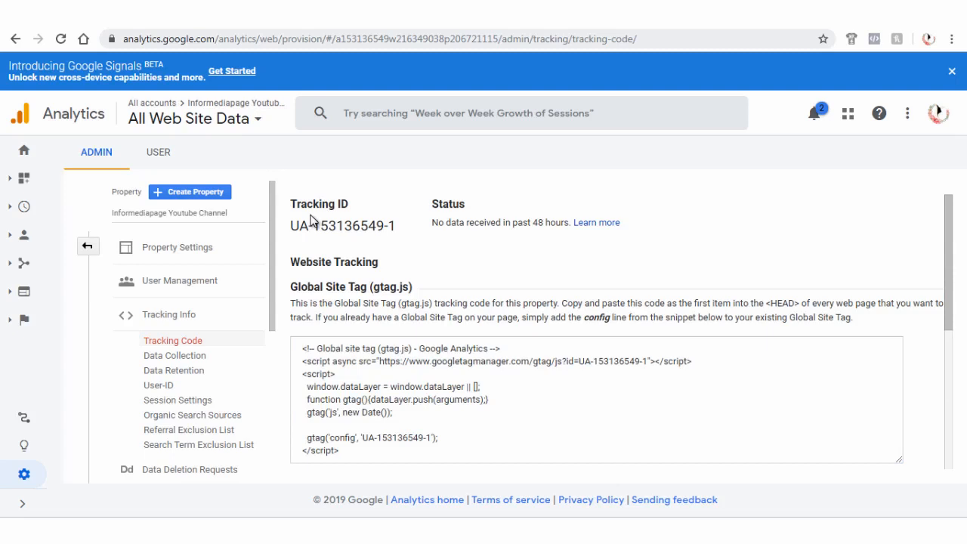
double_click(341, 226)
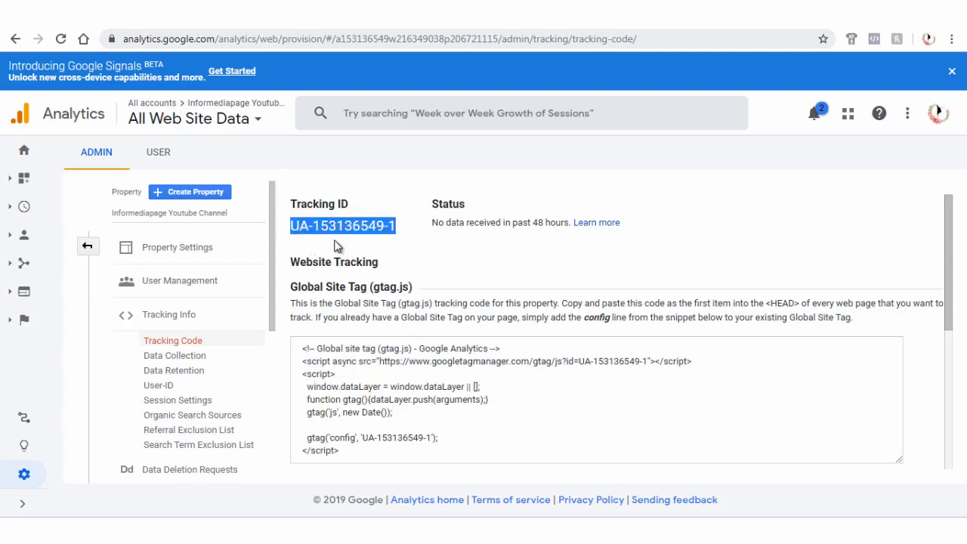
right_click(341, 225)
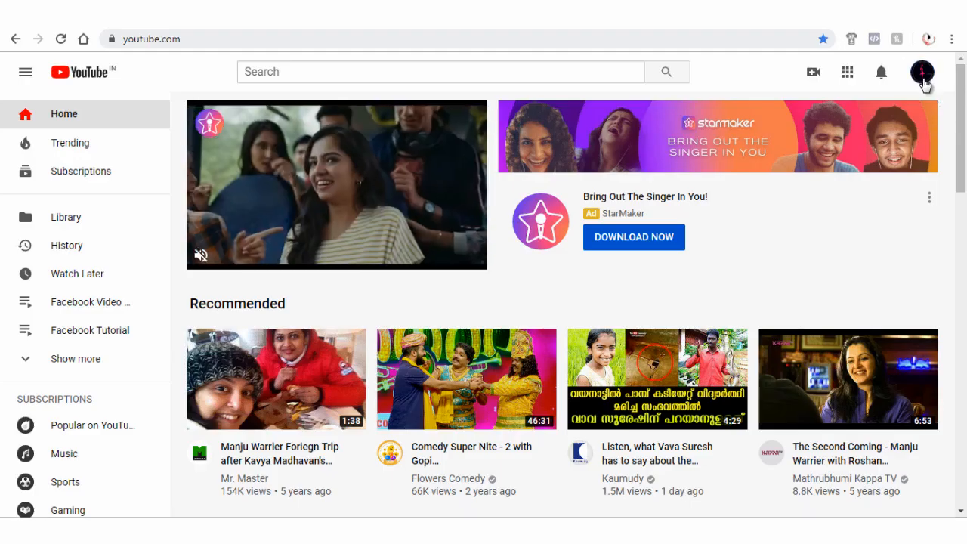
Open YouTube Studio from the profile avatar menu
click(921, 71)
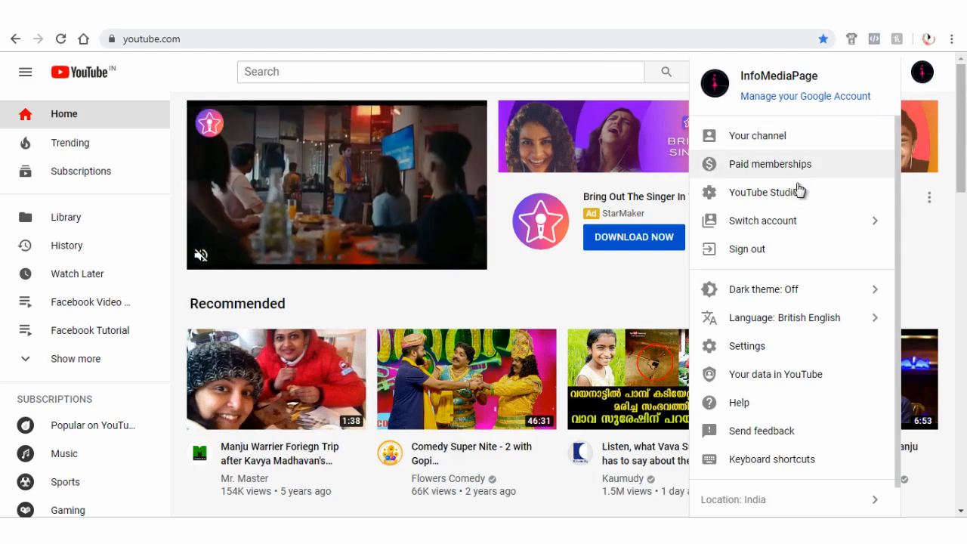
mouse_move(764, 192)
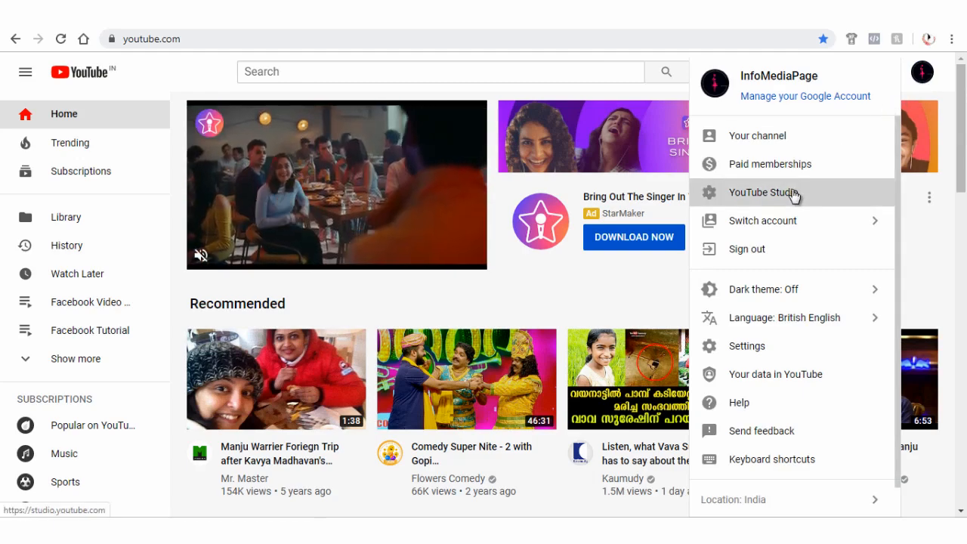
click(764, 193)
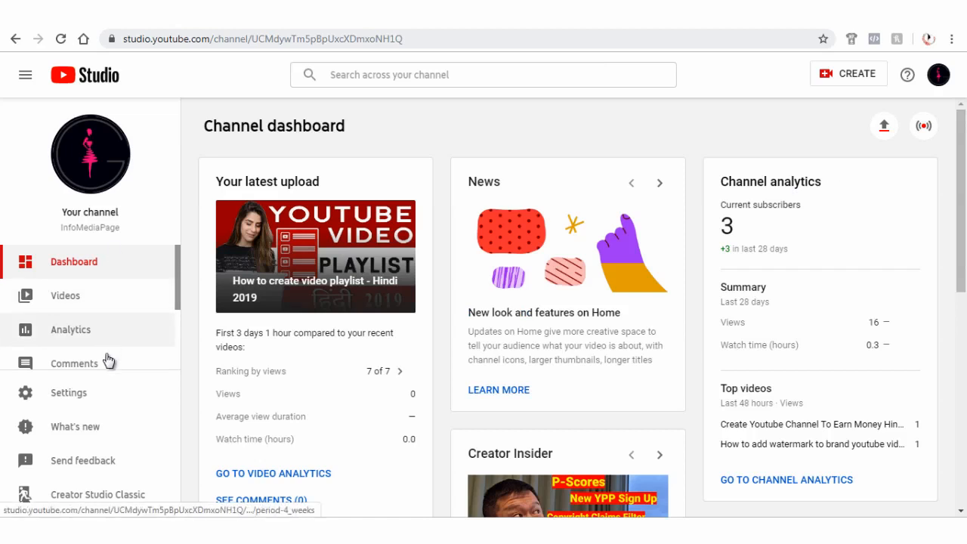
Go to Settings > Channel > Advanced settings and follow the 'Advanced channel settings' link
click(68, 392)
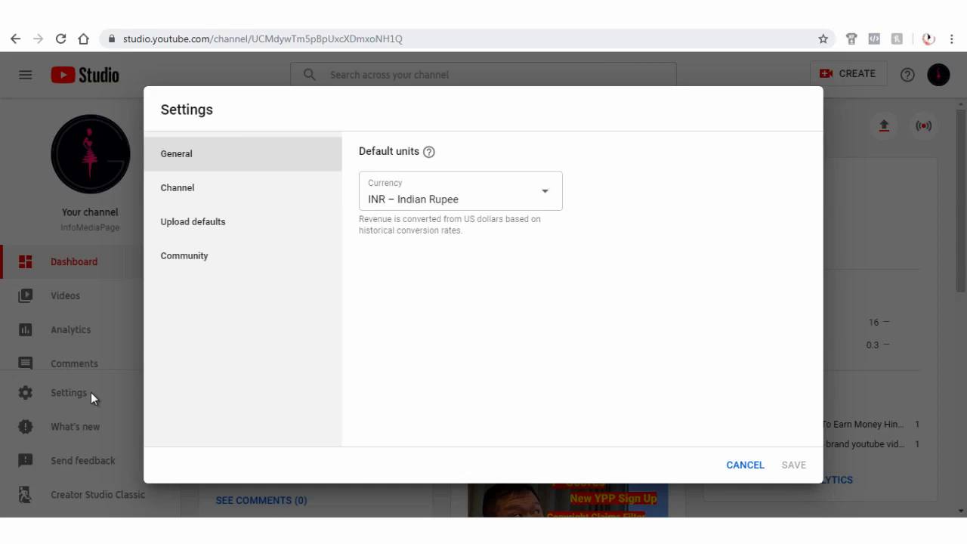
mouse_move(246, 203)
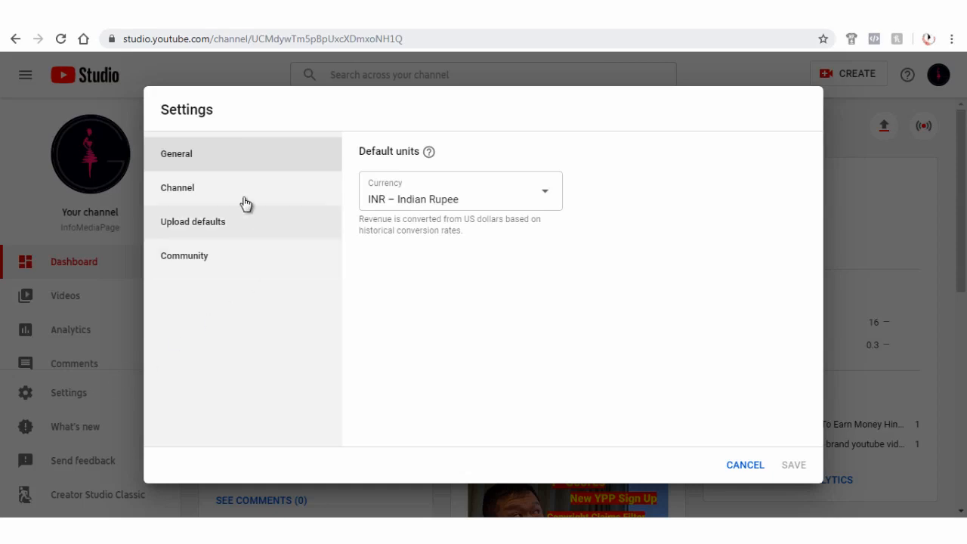
click(176, 188)
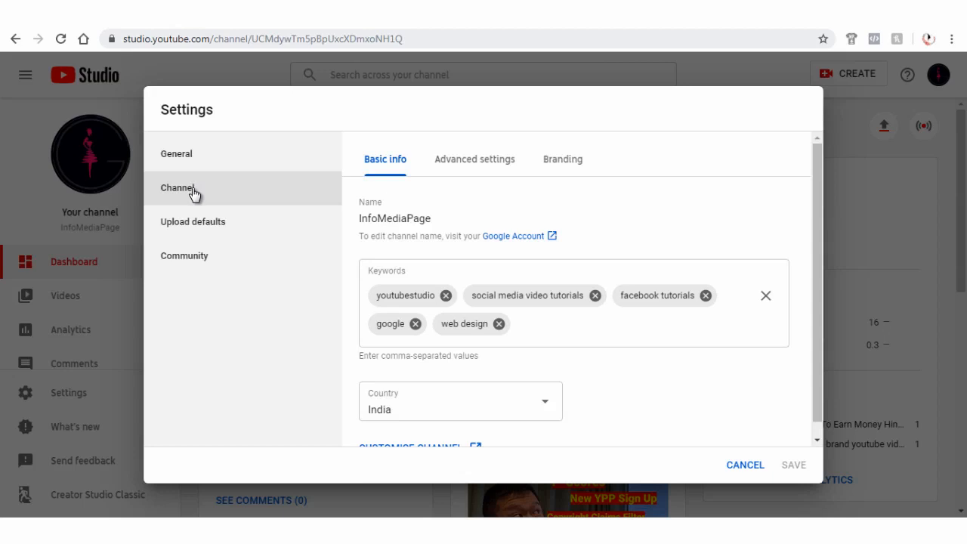
mouse_move(463, 165)
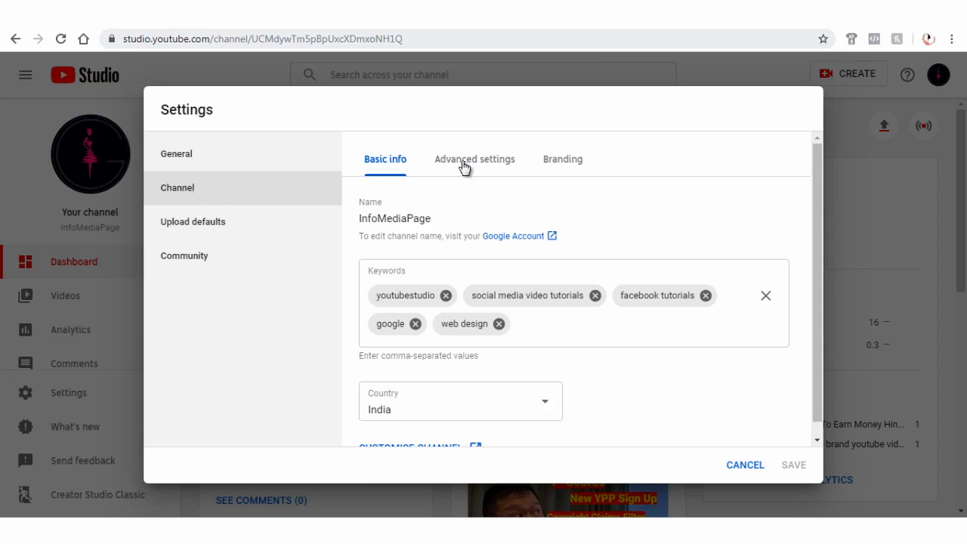
click(475, 159)
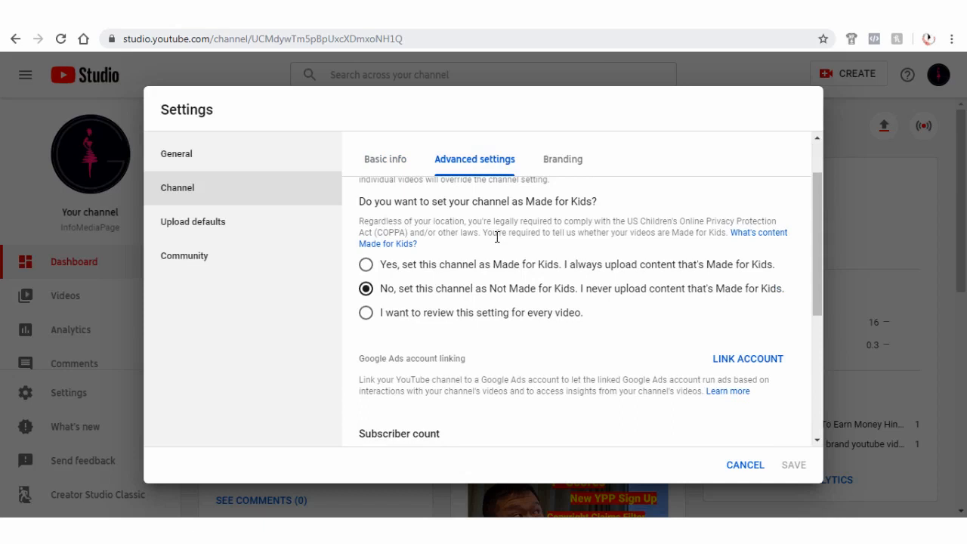
scroll(down, 3)
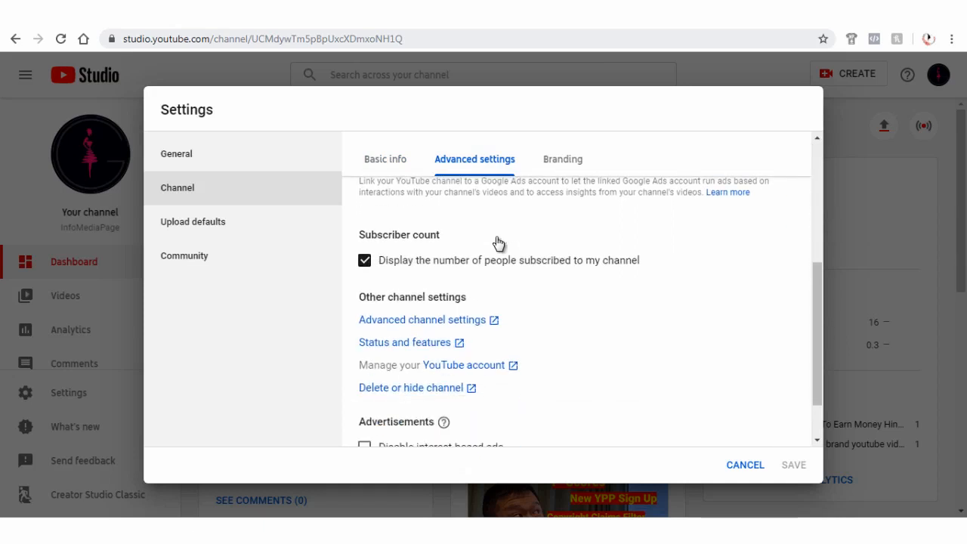
scroll(down, 3)
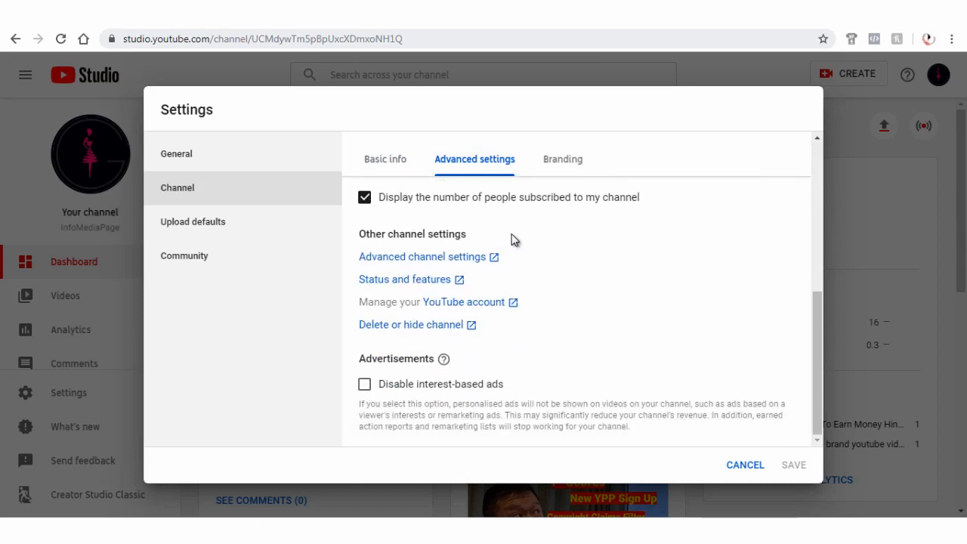
mouse_move(423, 257)
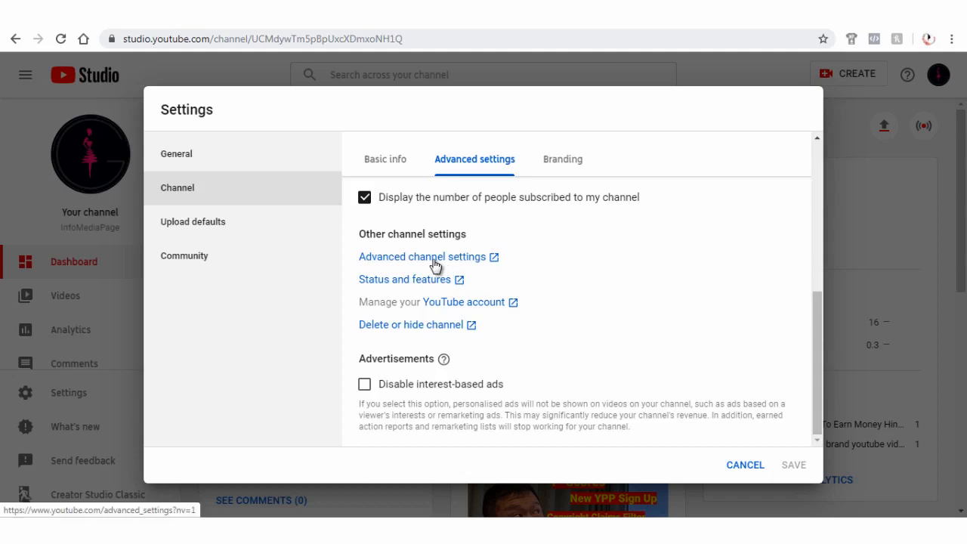
click(414, 256)
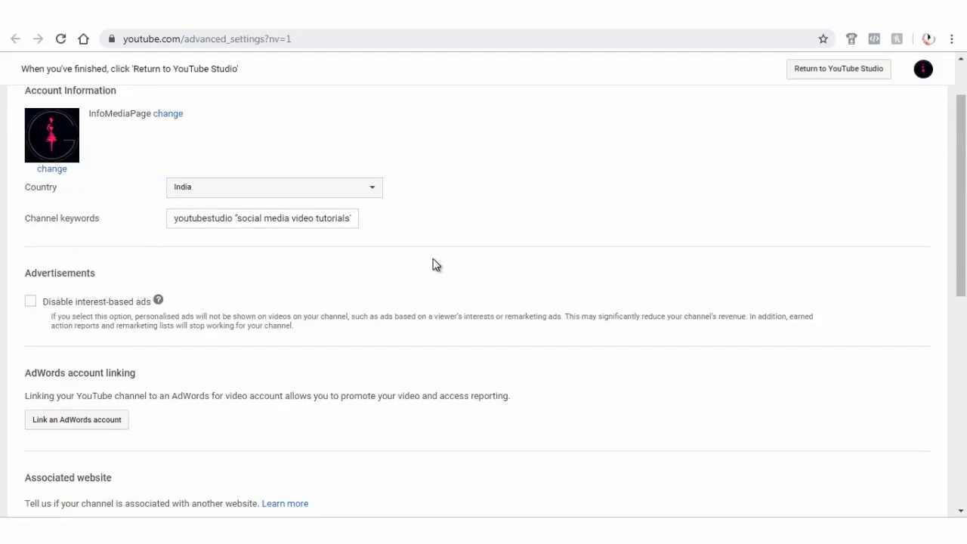
scroll(down, 3)
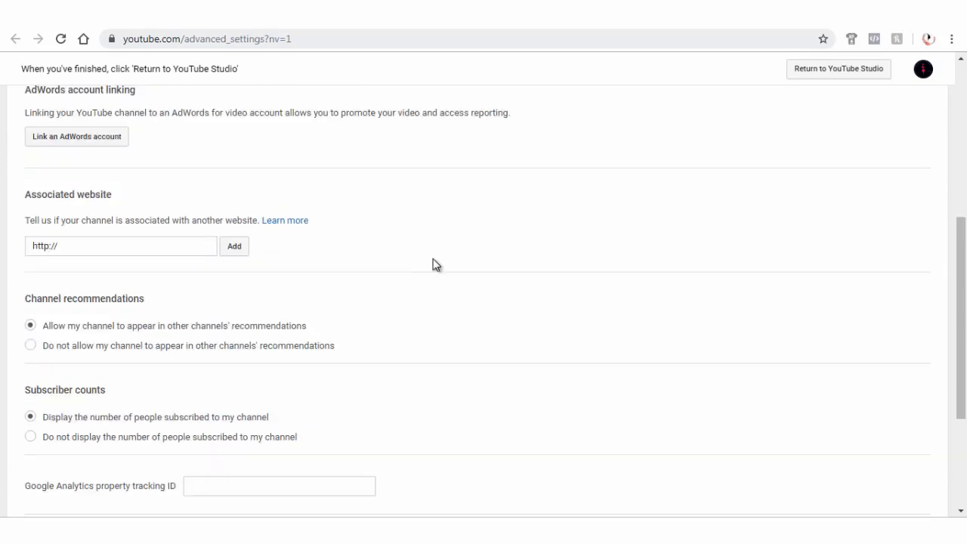
scroll(down, 3)
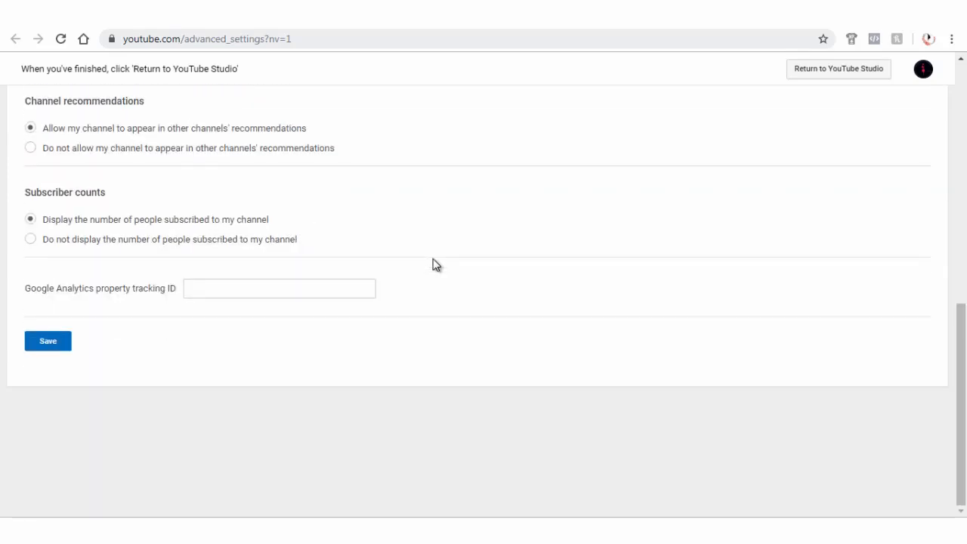
right_click(279, 287)
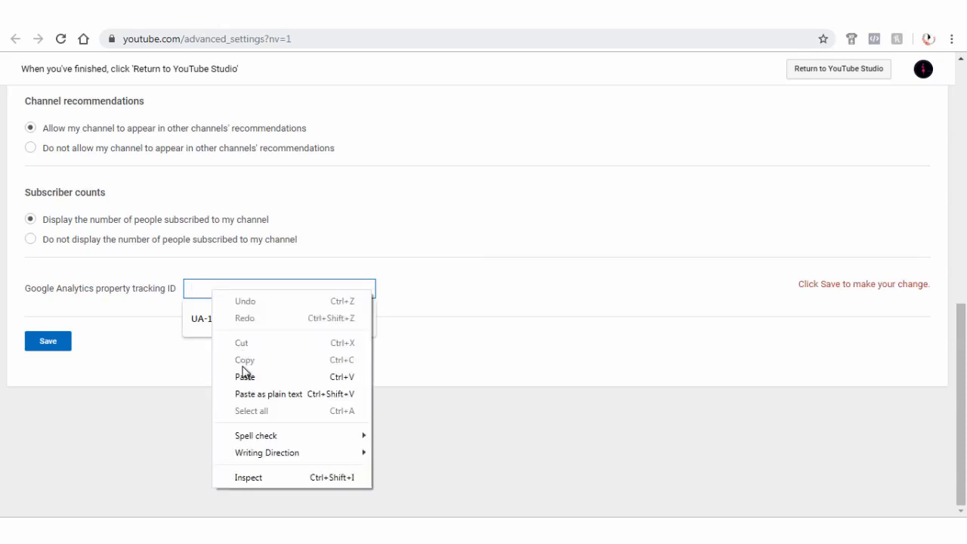
click(245, 377)
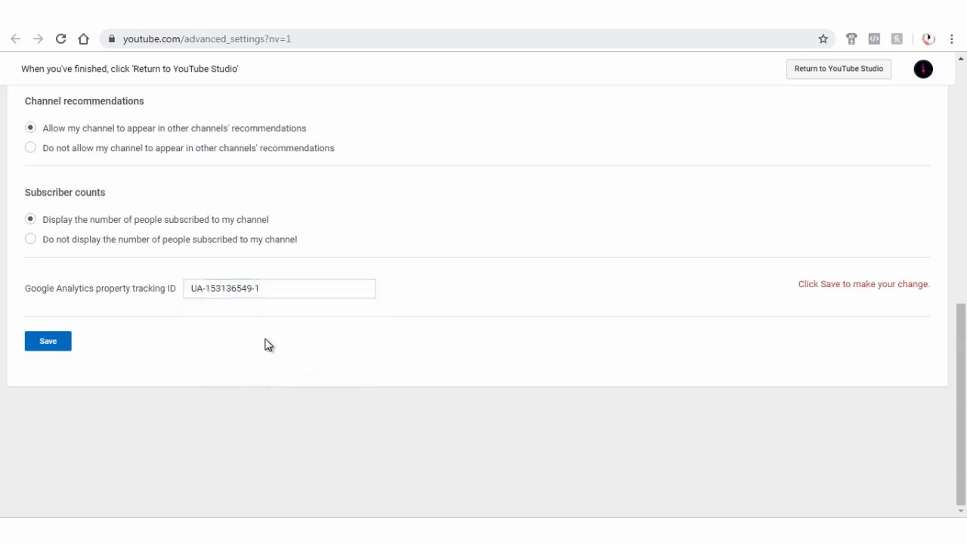
mouse_move(48, 341)
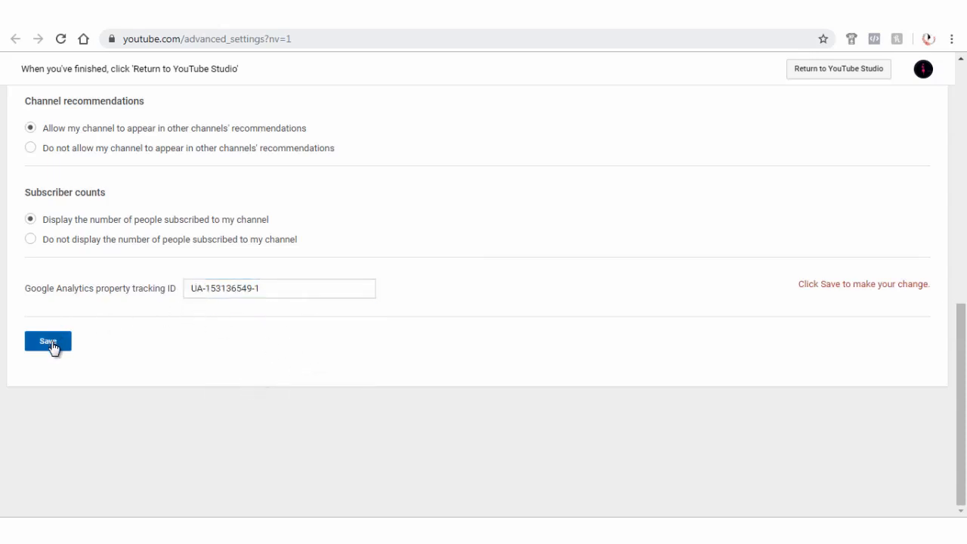
click(47, 340)
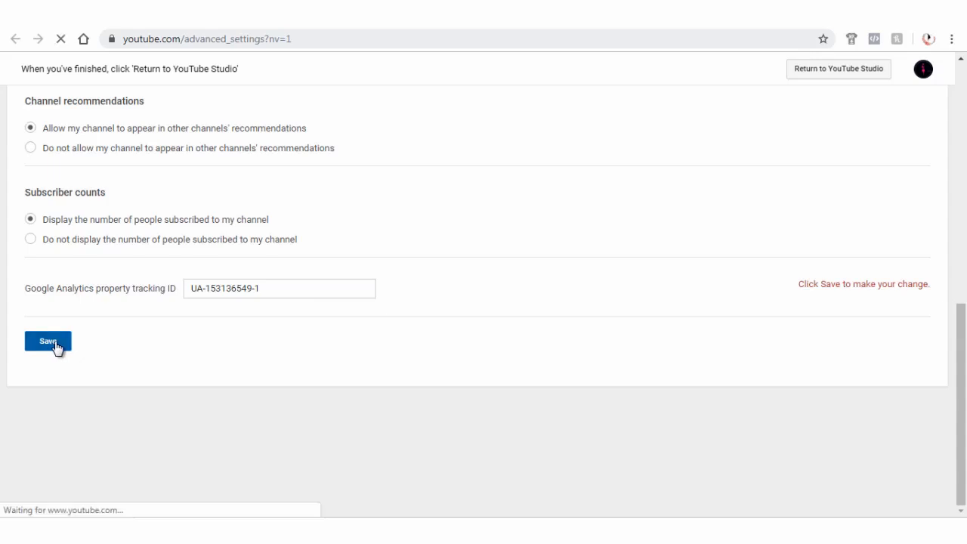
click(47, 341)
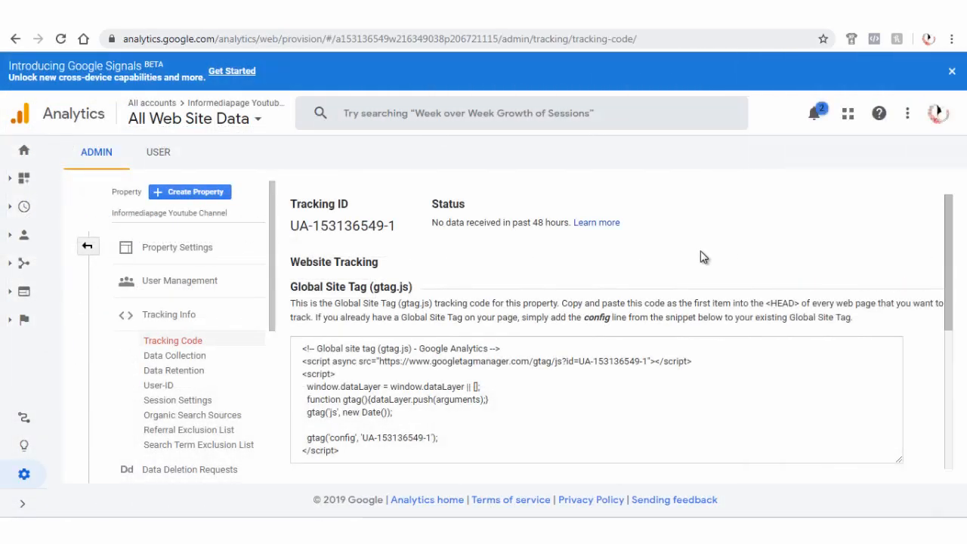
mouse_move(283, 269)
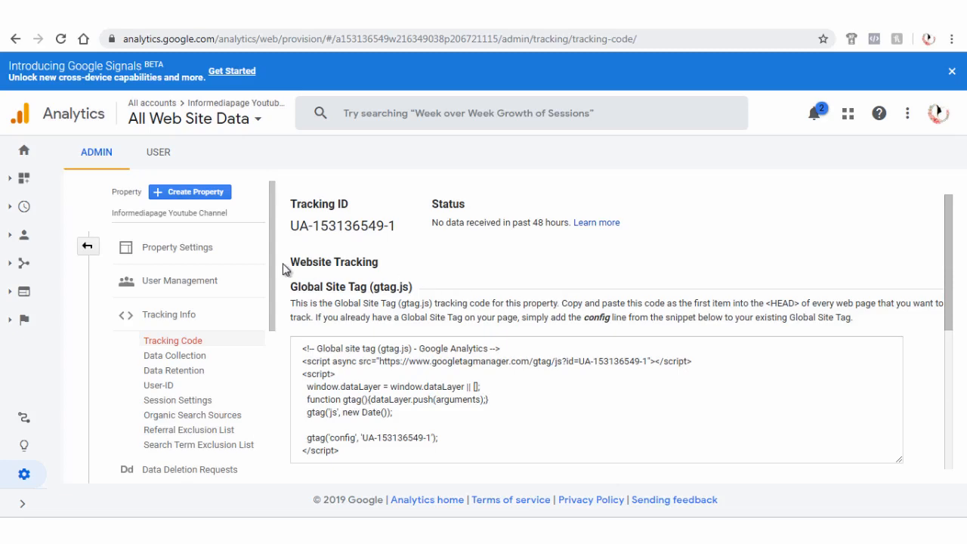
Open Data Collection and review the Remarketing and Advertising Reporting Features settings, both off
scroll(down, 3)
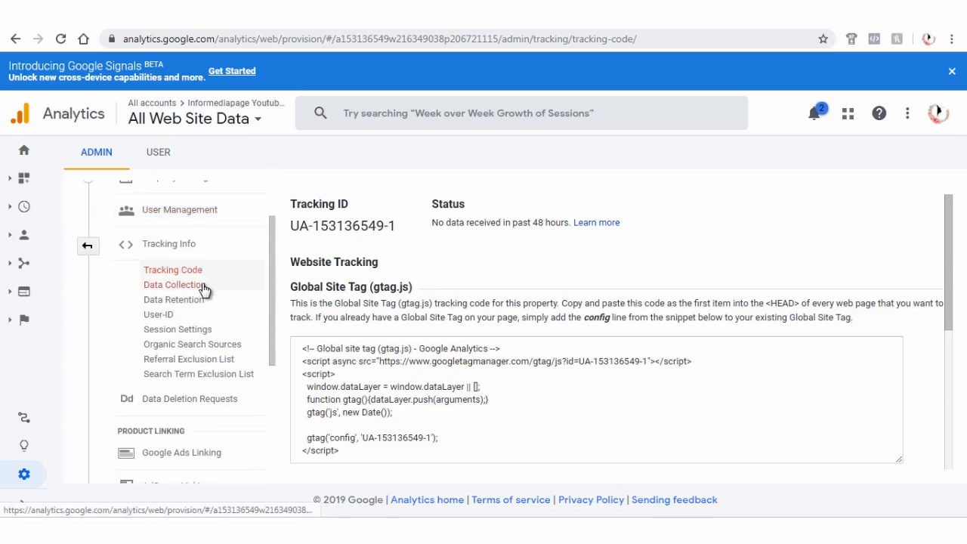
click(175, 284)
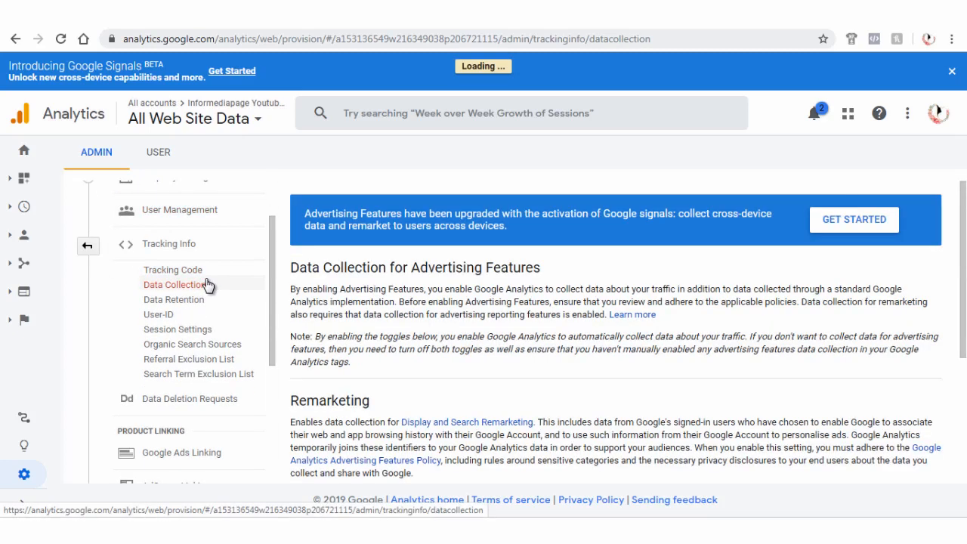
scroll(down, 3)
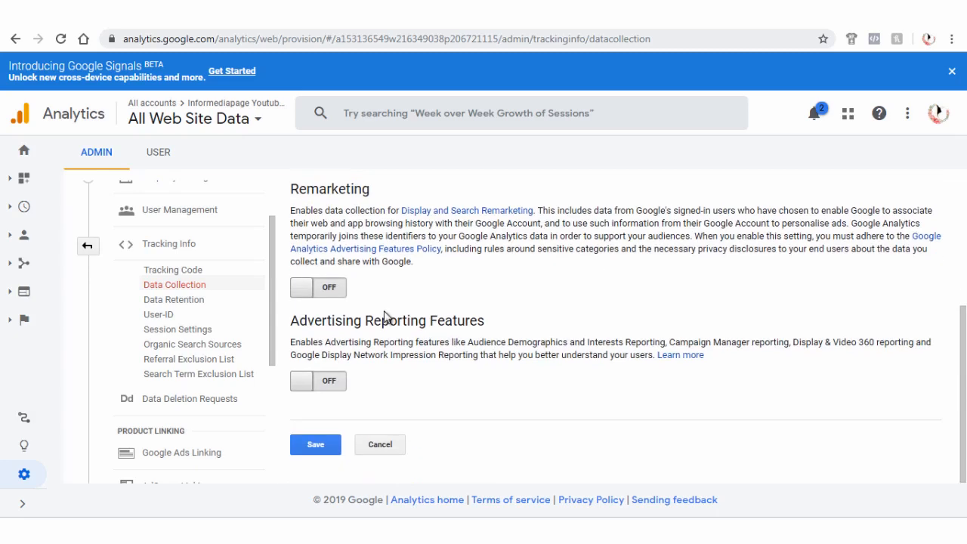
scroll(down, 3)
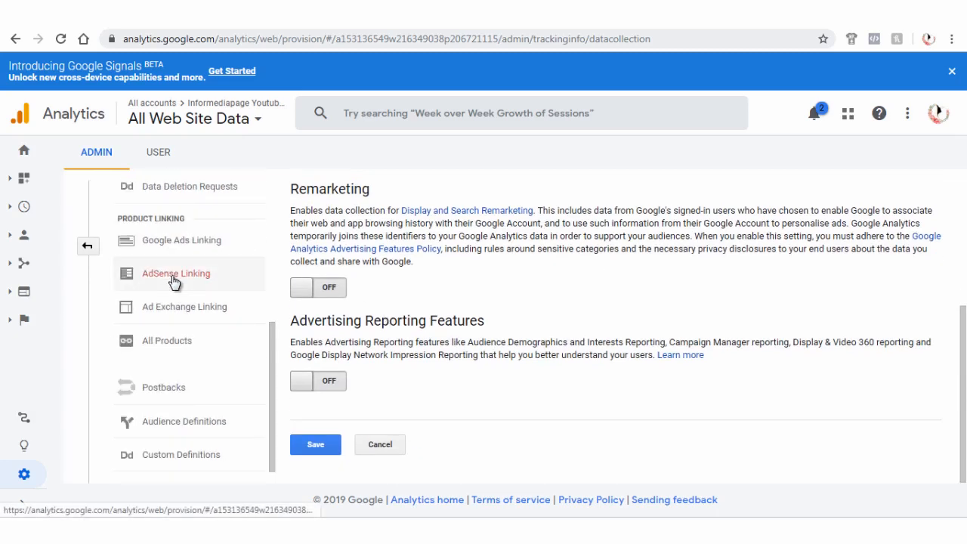
scroll(up, 3)
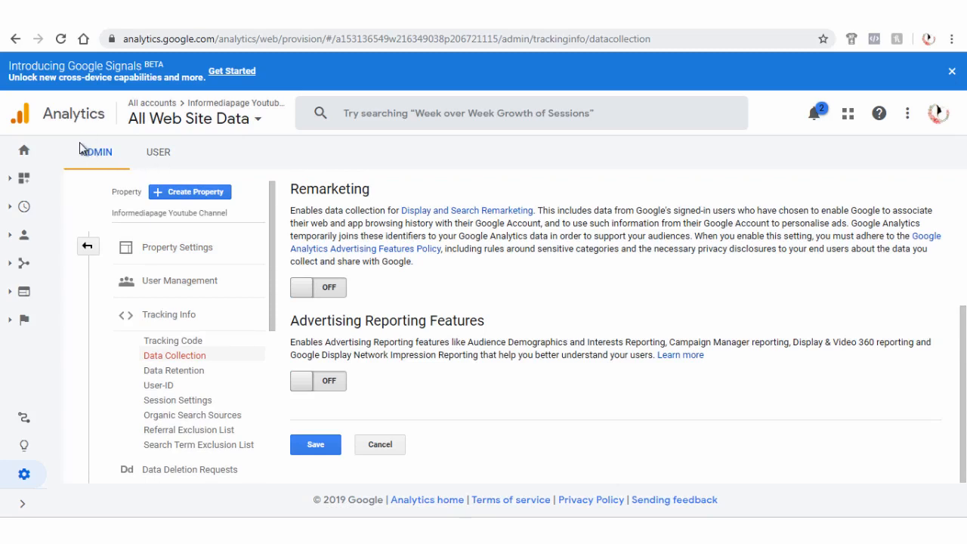
mouse_move(120, 192)
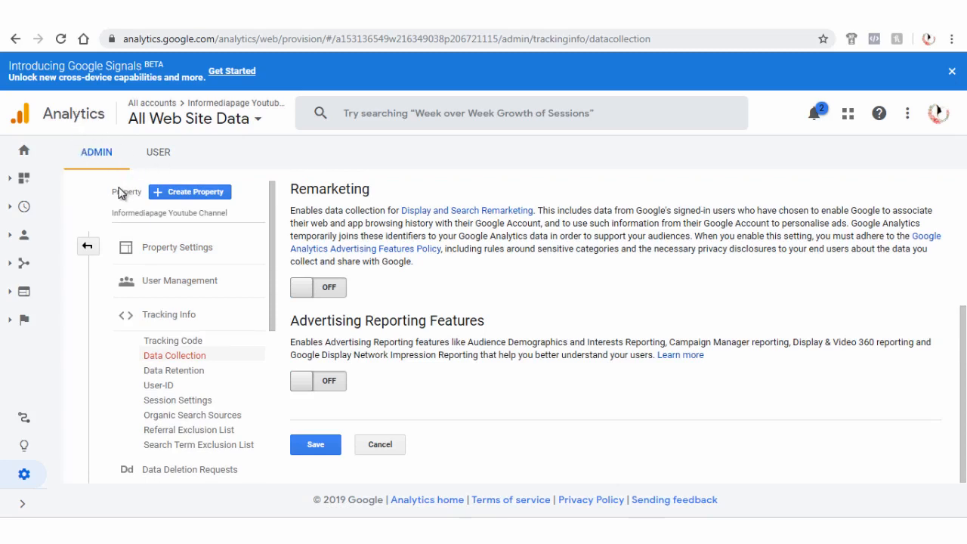